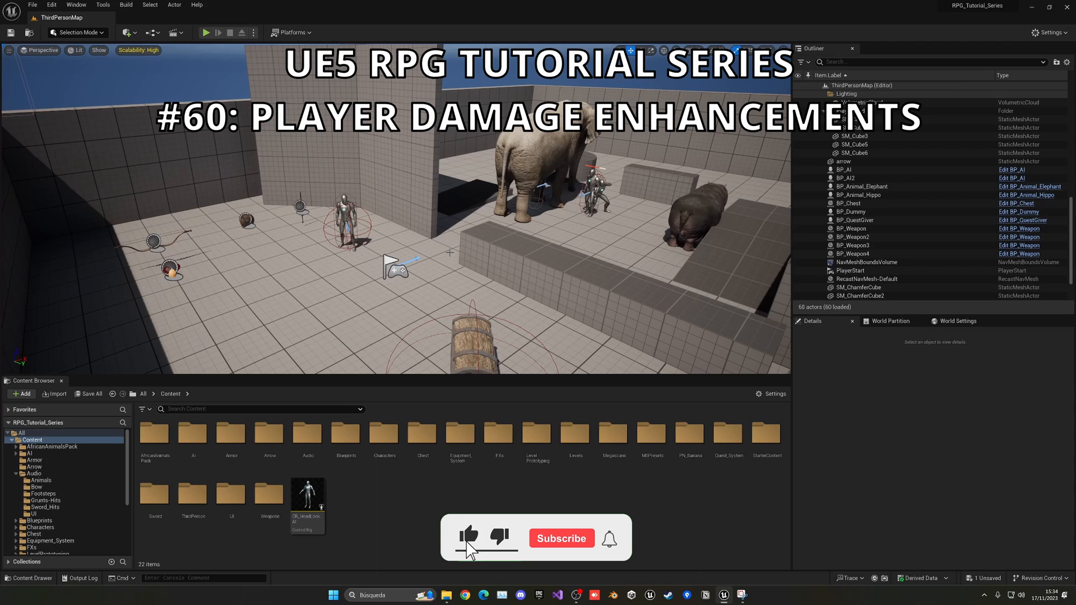
- Open the BP_ThirdPersonCharacter blueprint from the Content Browser
{"action": "left_click", "coordinate": [560, 538]}
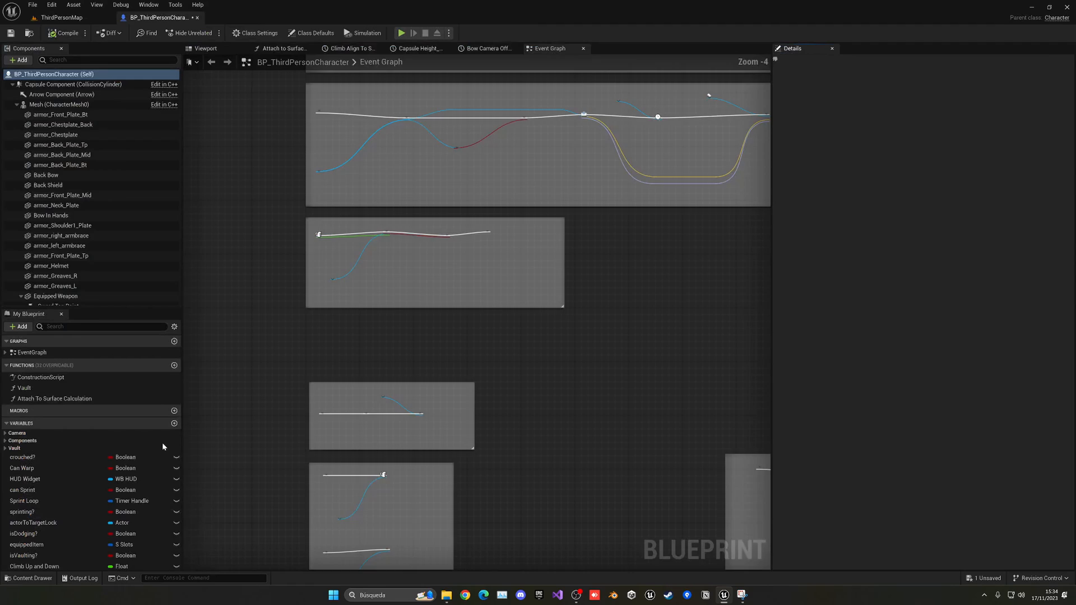
- Play-test the level to watch the debug damage key reduce the player's health, then stop play
{"action": "left_click", "coordinate": [314, 33]}
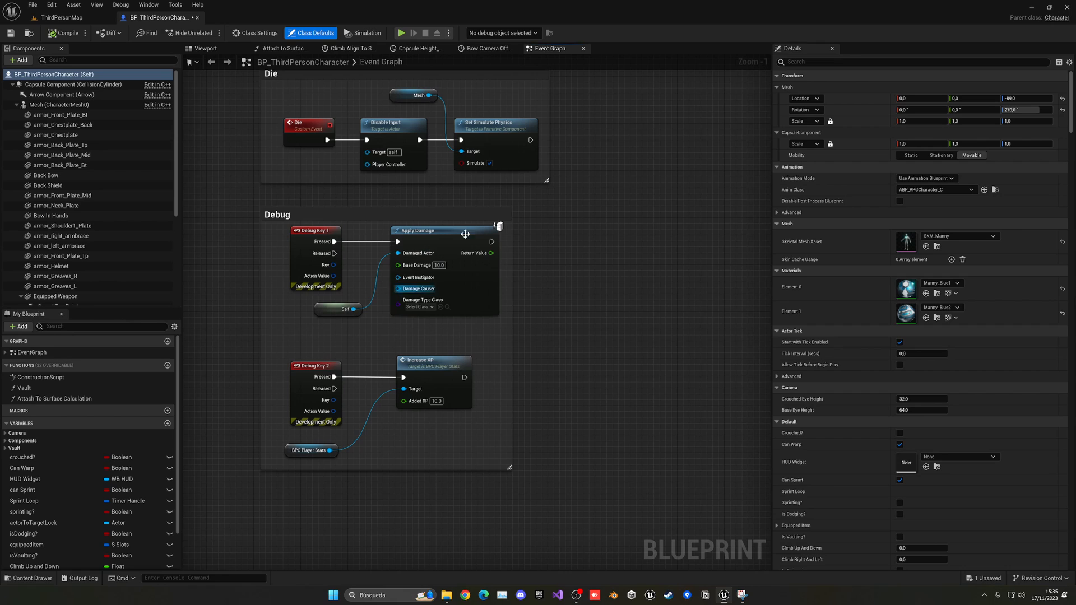
{"action": "left_click", "coordinate": [61, 17]}
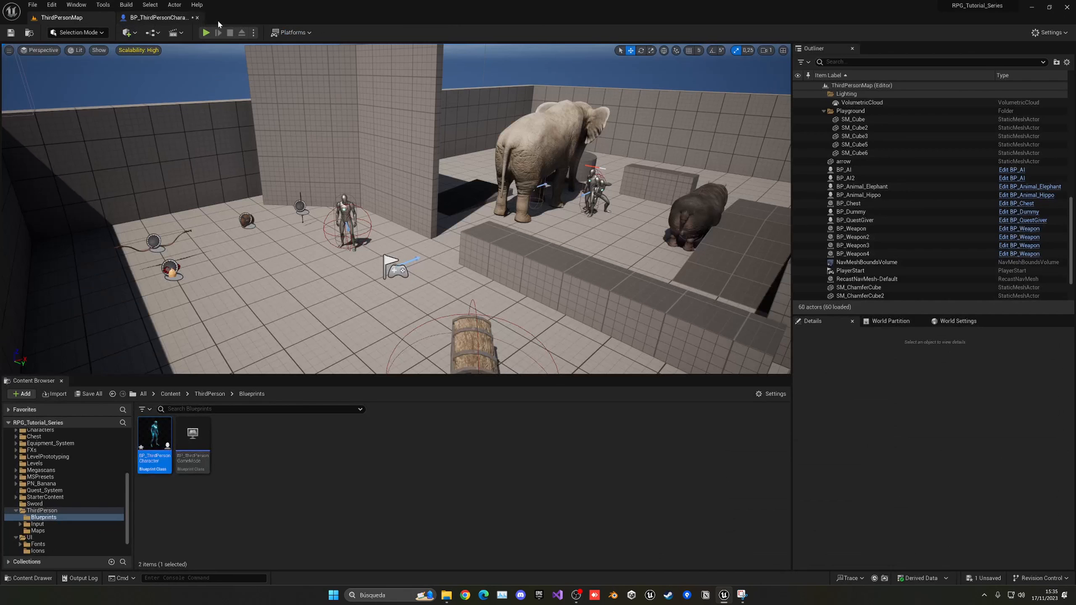
{"action": "left_click", "coordinate": [206, 33]}
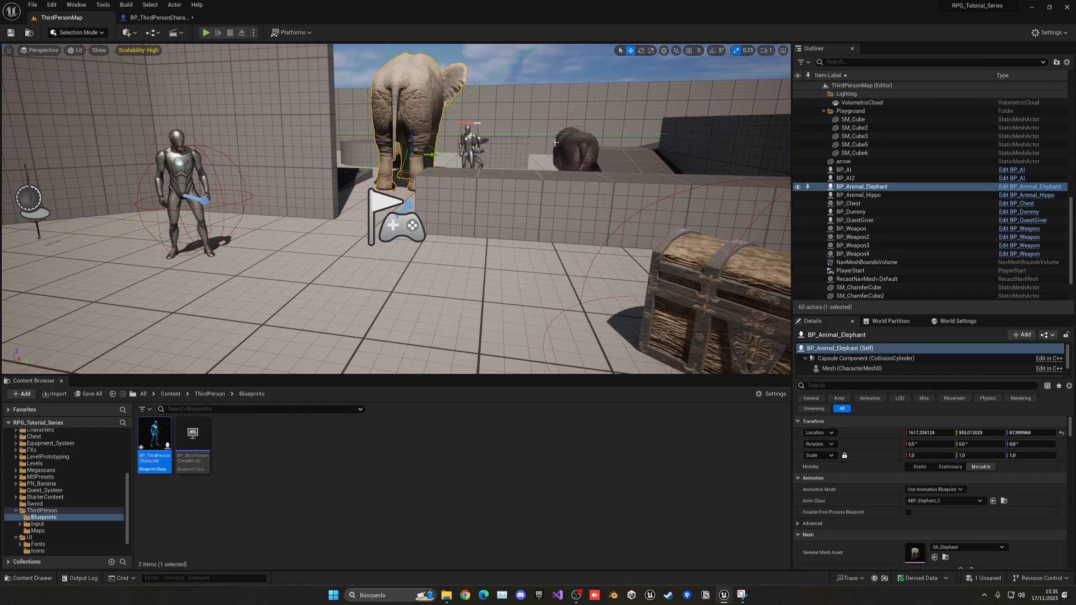
{"action": "left_click", "coordinate": [206, 33]}
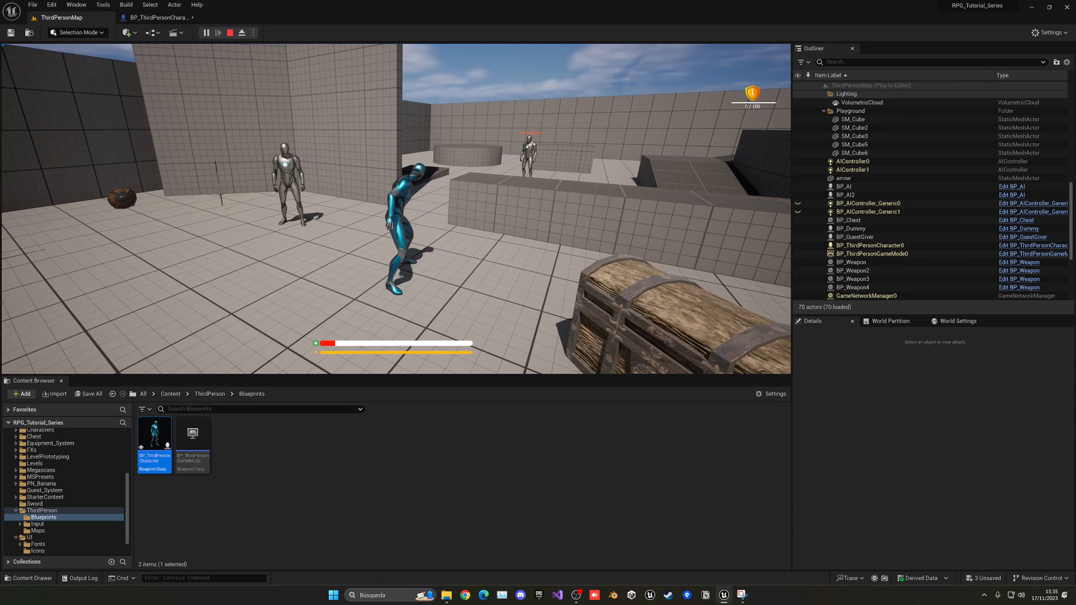
{"action": "left_click", "coordinate": [242, 33]}
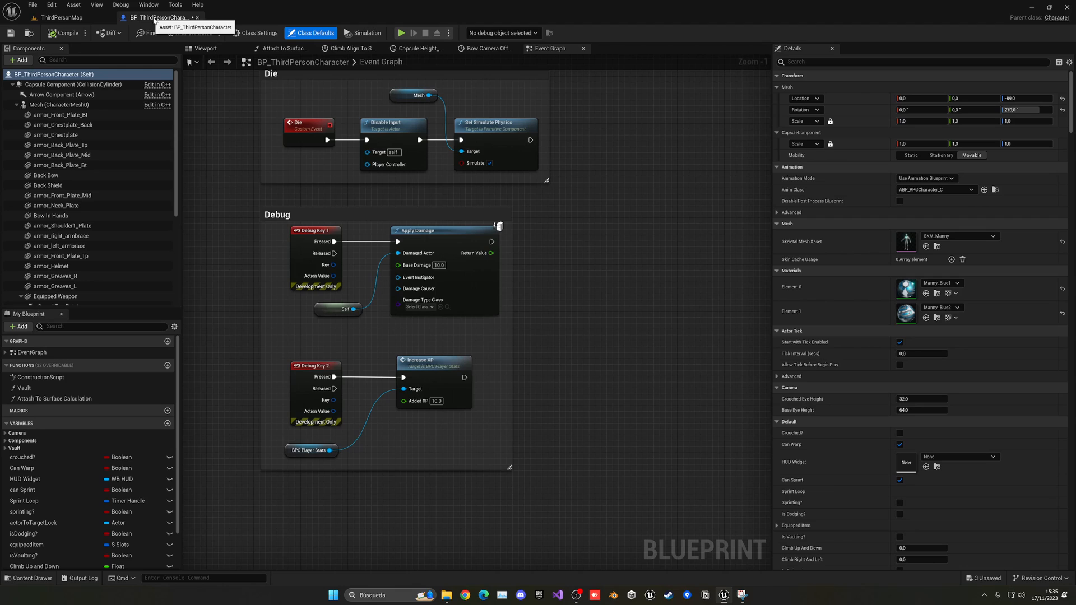
- Add a Play Sound at Location node on the Branch False path after Apply Damage
{"action": "scroll", "scroll_direction": "down", "scroll_amount": 3}
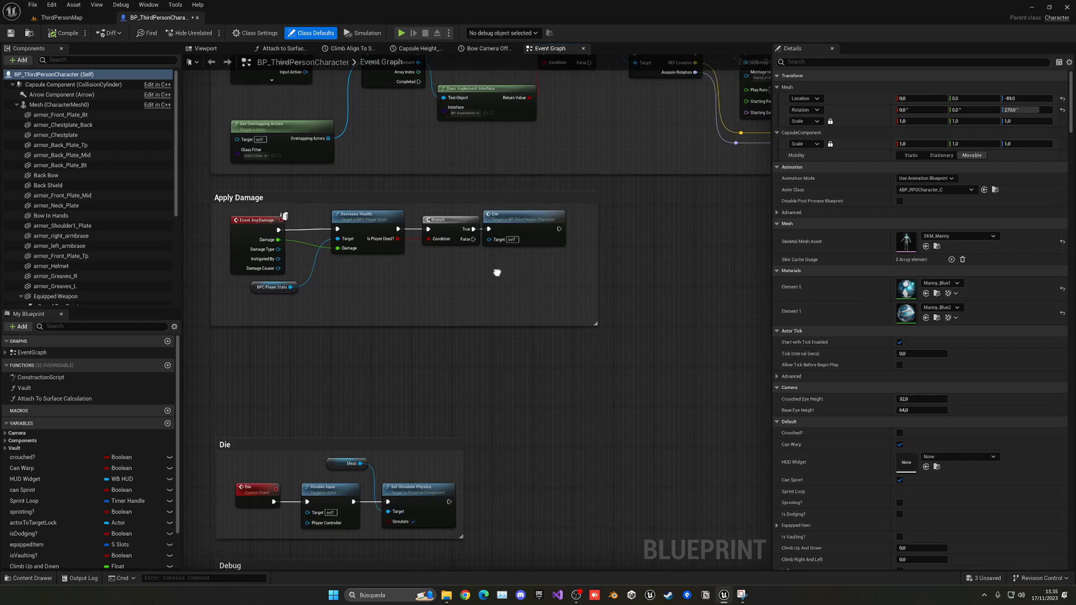
{"action": "left_click_drag", "start_coordinate": [498, 272], "coordinate": [336, 256]}
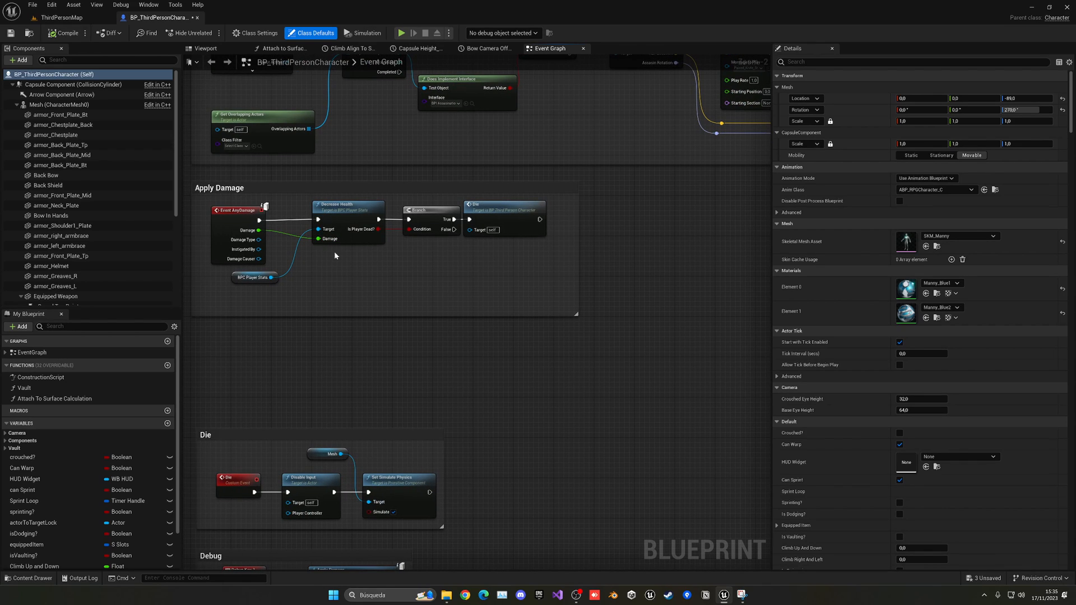
{"action": "mouse_move", "coordinate": [373, 256]}
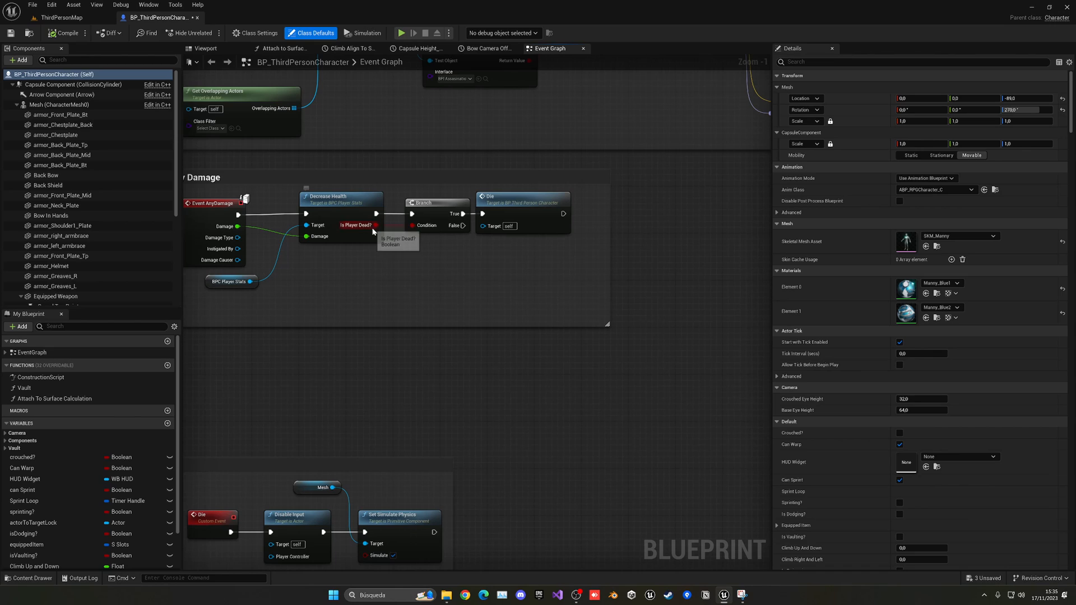
{"action": "mouse_move", "coordinate": [491, 224]}
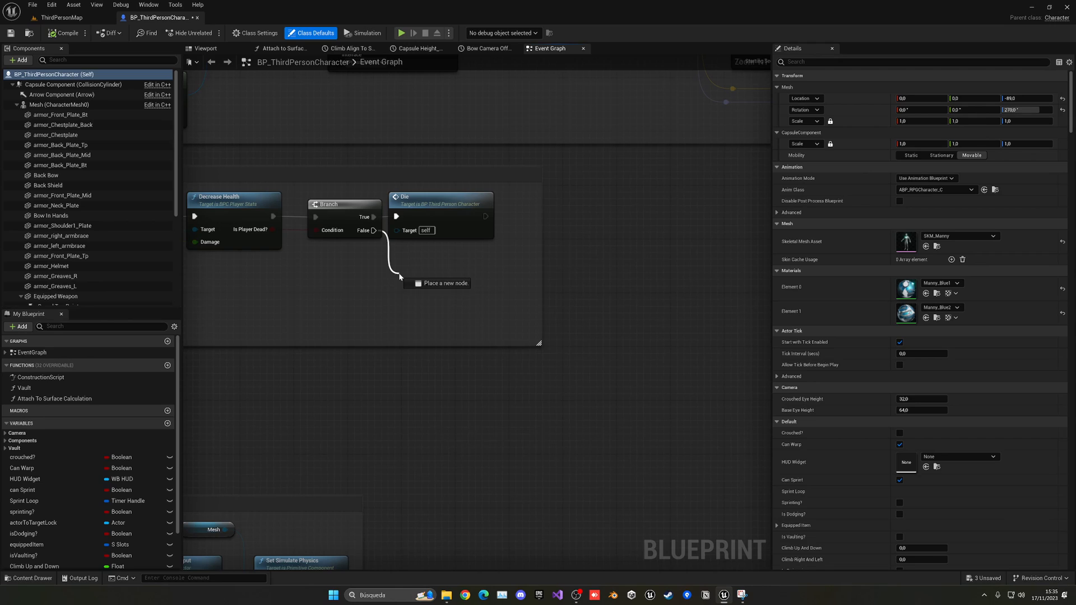
{"action": "type", "text": "play sound"}
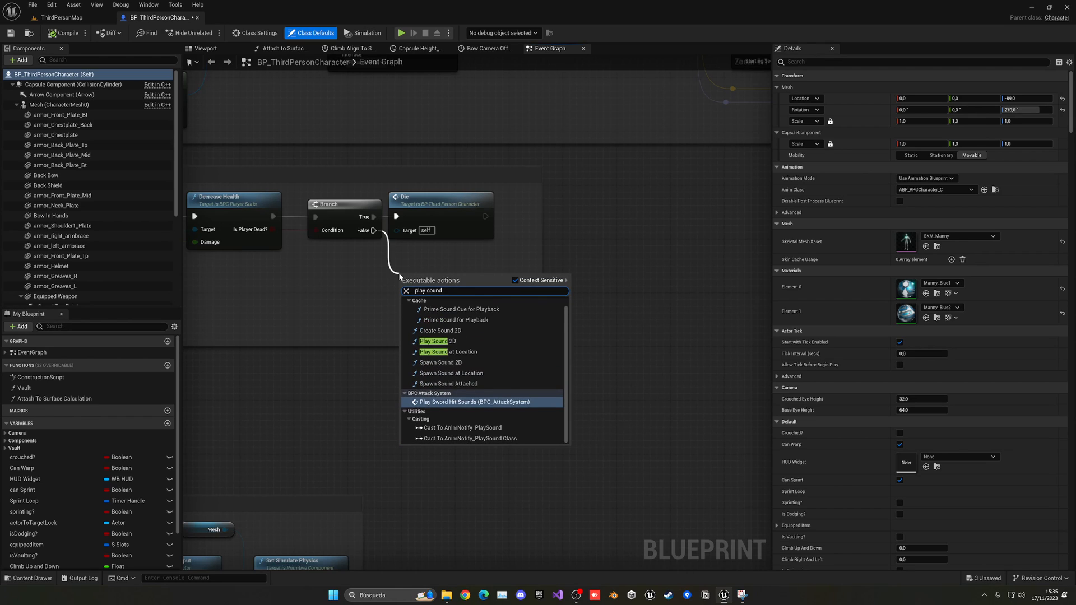
{"action": "left_click", "coordinate": [449, 351]}
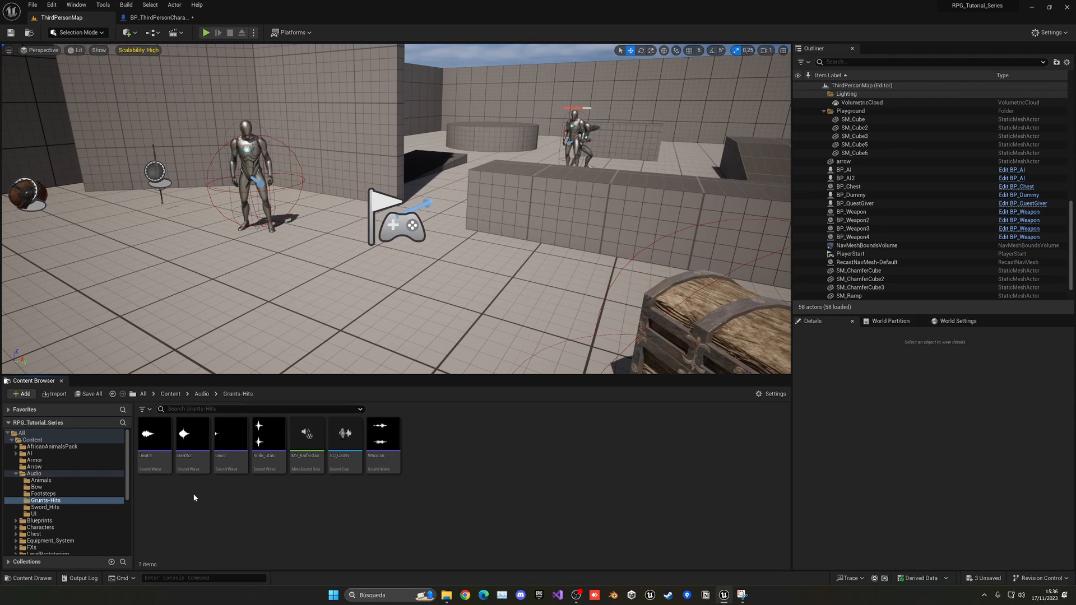
- Create the MS_Grunt1 MetaSound source and assign a grunt wave to its Wave Player
{"action": "left_click", "coordinate": [306, 434]}
{"action": "type", "text": "MS_Grunt"}
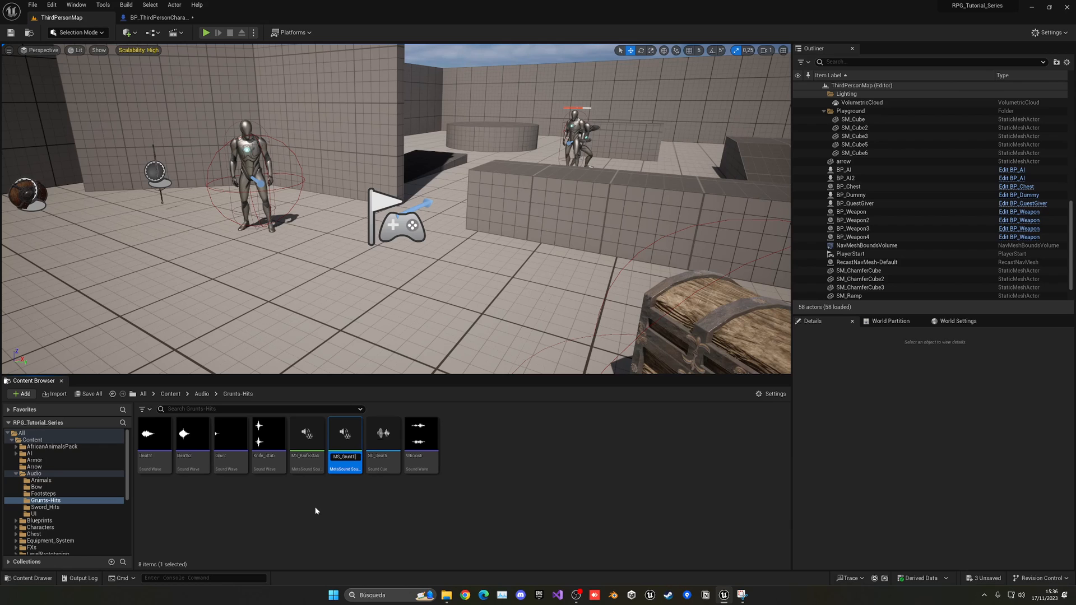
{"action": "double_click", "coordinate": [345, 433]}
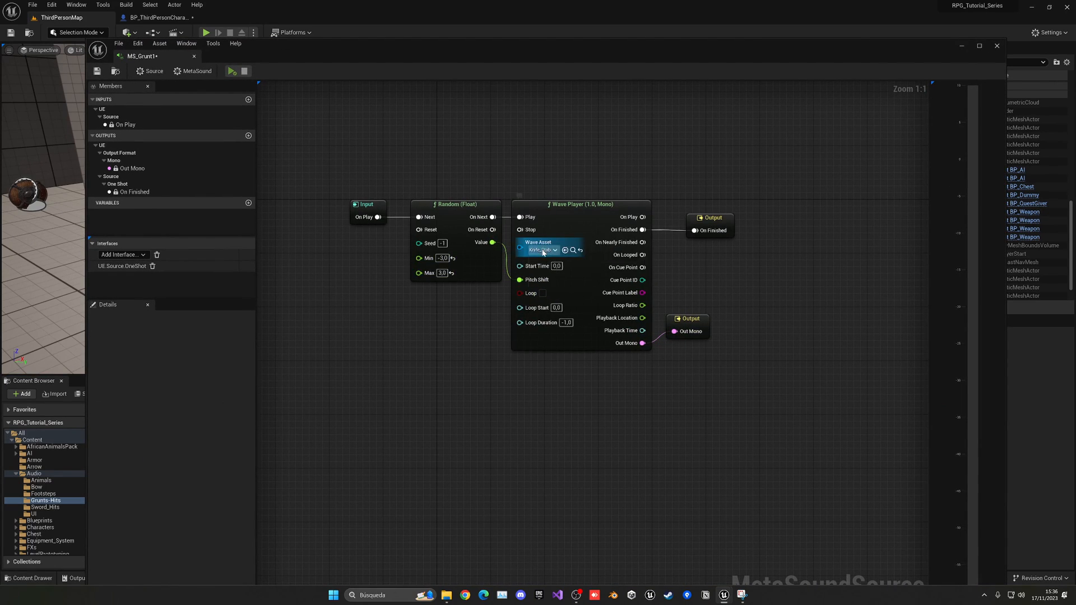
{"action": "left_click", "coordinate": [541, 249]}
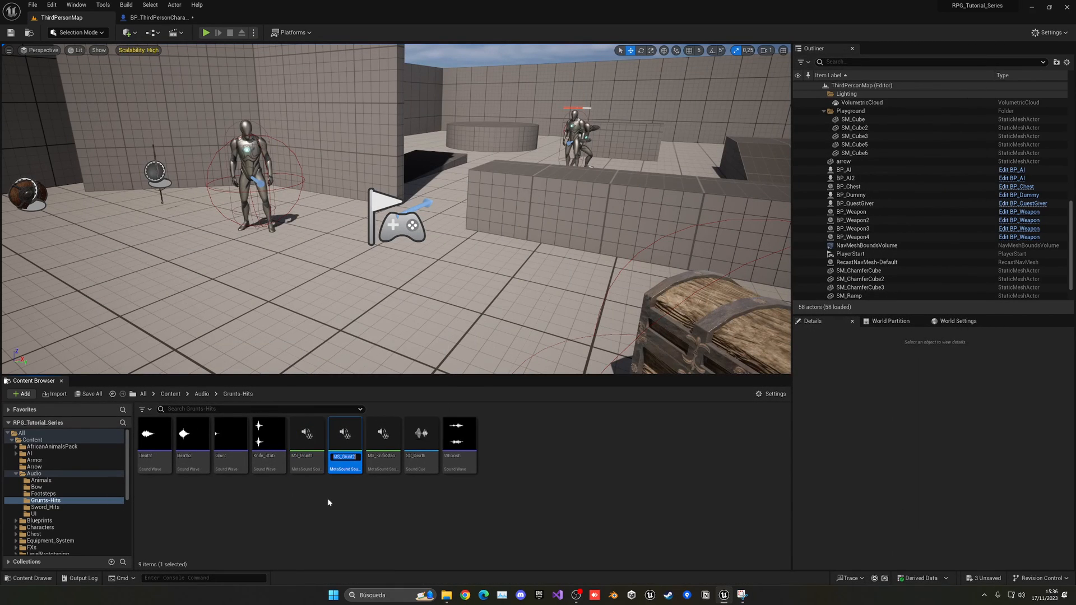
{"action": "mouse_move", "coordinate": [345, 436]}
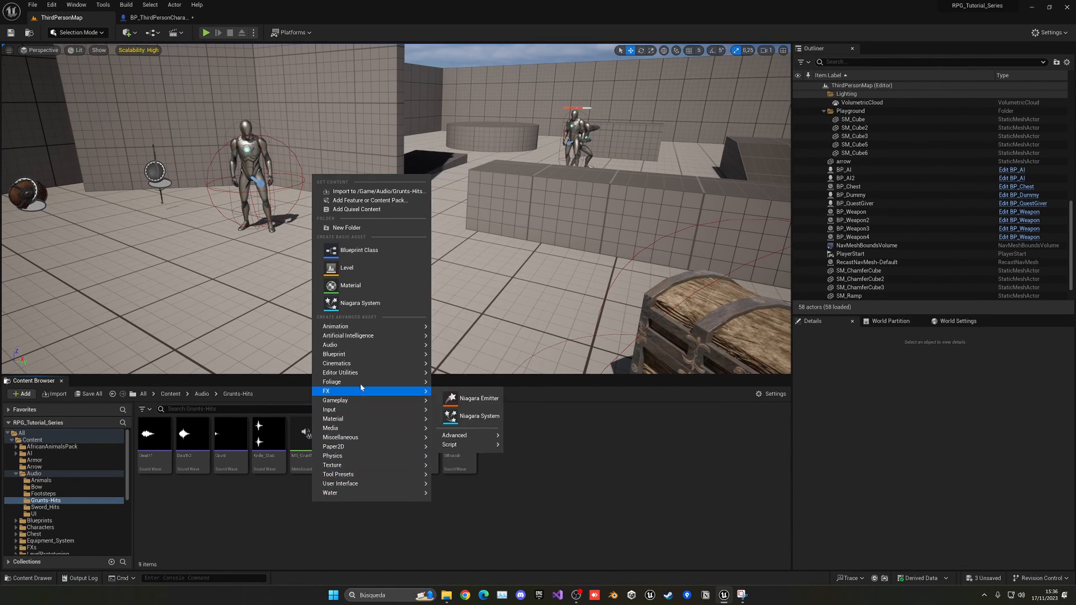
{"action": "mouse_move", "coordinate": [330, 345]}
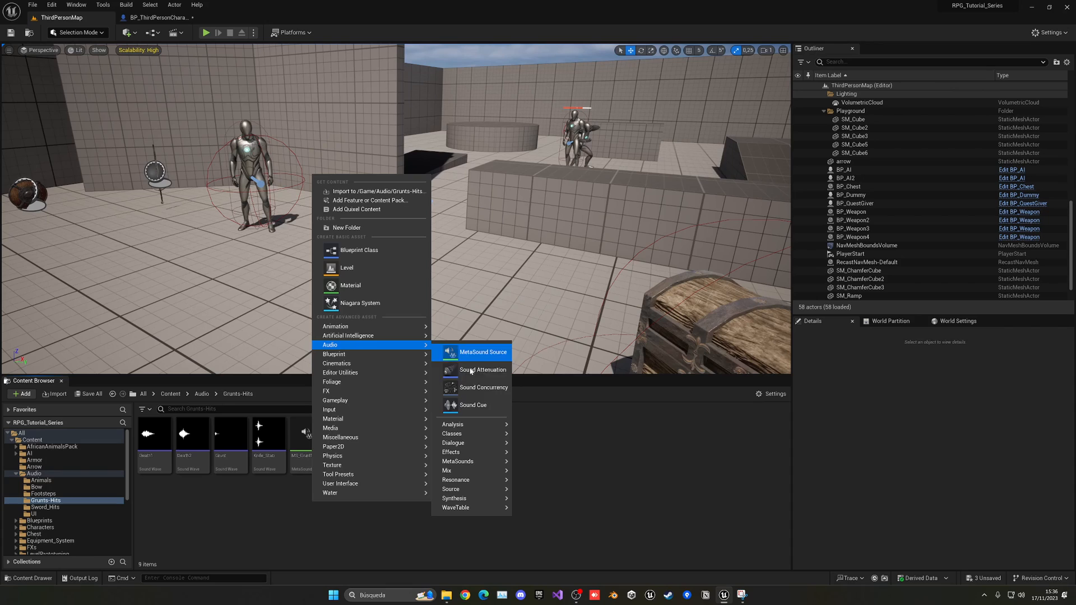
- Create the SC_MSGrunts sound cue with MS_Grunt1 and MS_Grunt2 wired into a Random node
{"action": "left_click", "coordinate": [472, 405]}
{"action": "type", "text": "SC_MXGru"}
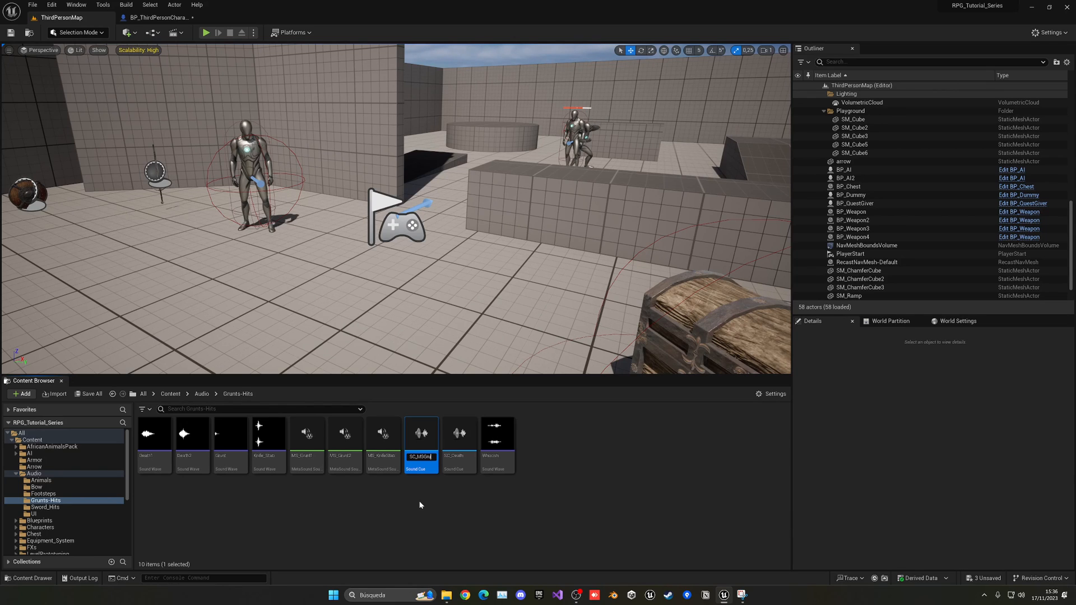
{"action": "double_click", "coordinate": [421, 434]}
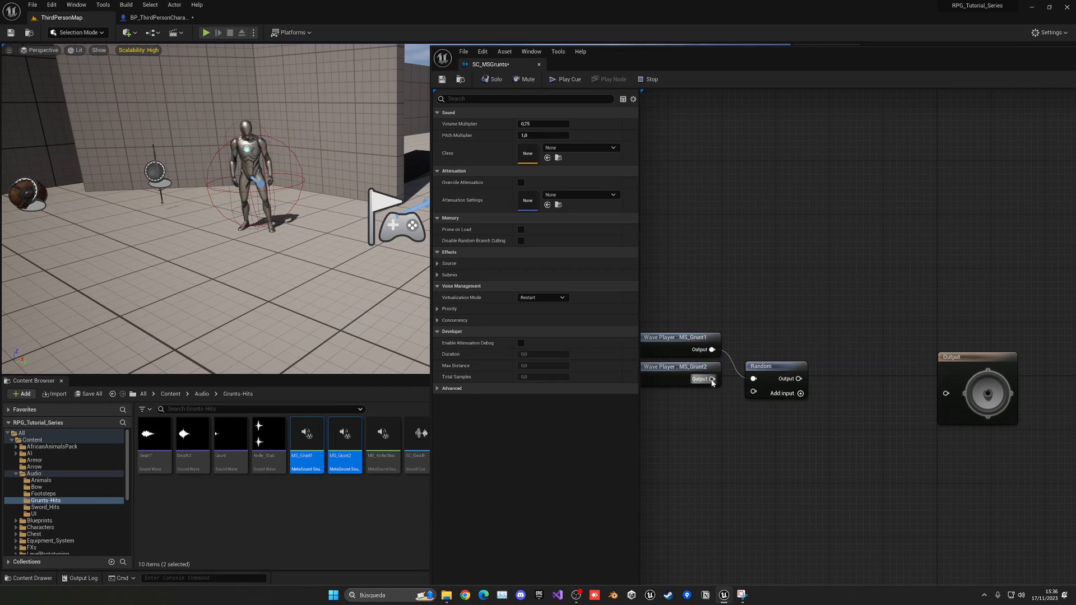
{"action": "left_click_drag", "start_coordinate": [798, 379], "coordinate": [947, 393]}
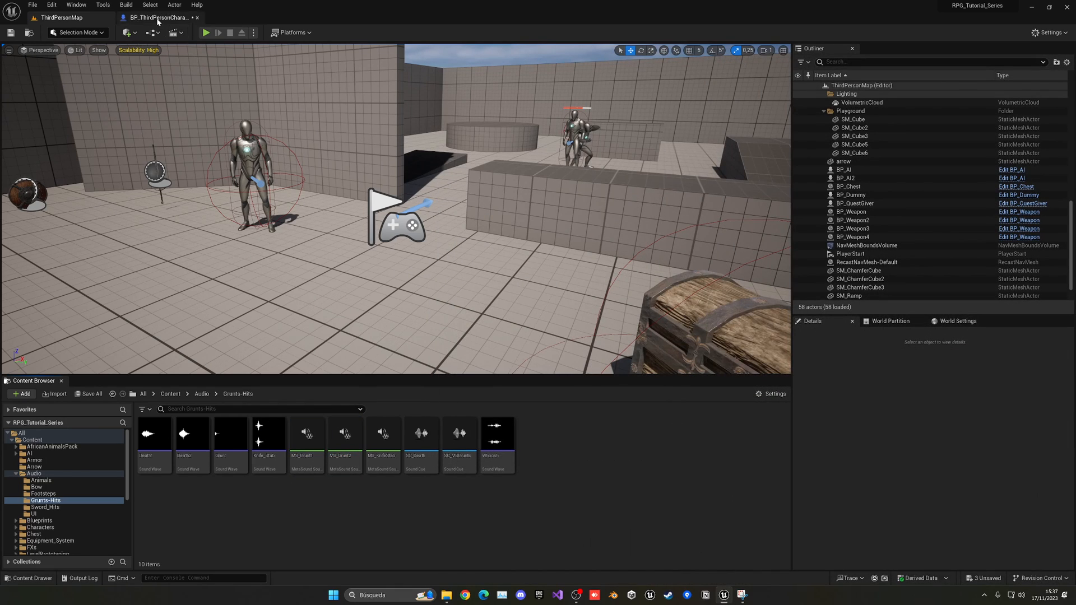
- Have Play Sound at Location play SC_MSGrunts at Get Actor Location, then run a quick play test
{"action": "left_click", "coordinate": [459, 437]}
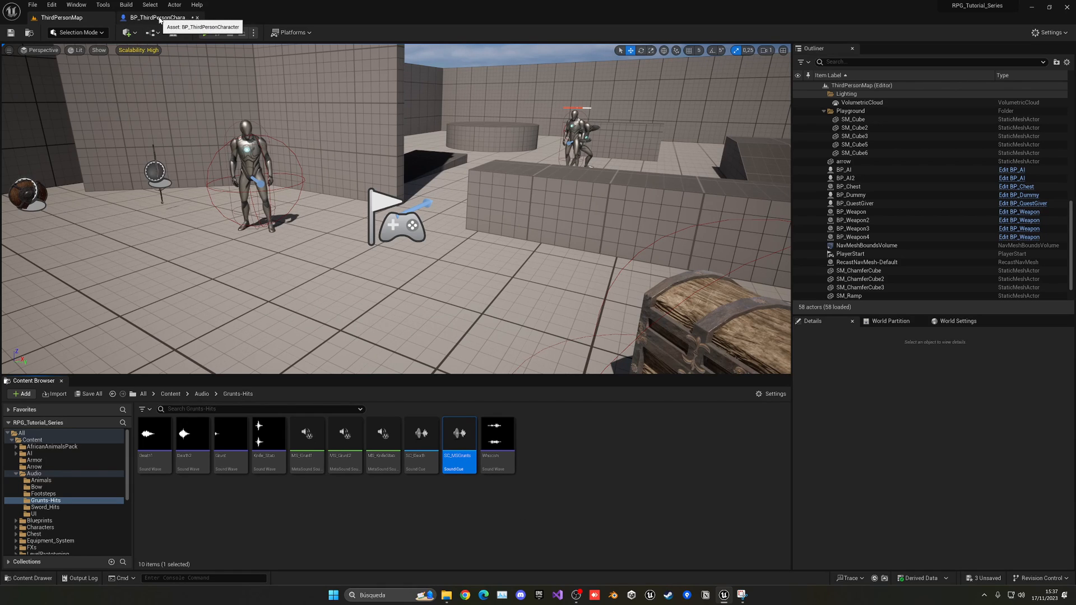
{"action": "left_click", "coordinate": [159, 17]}
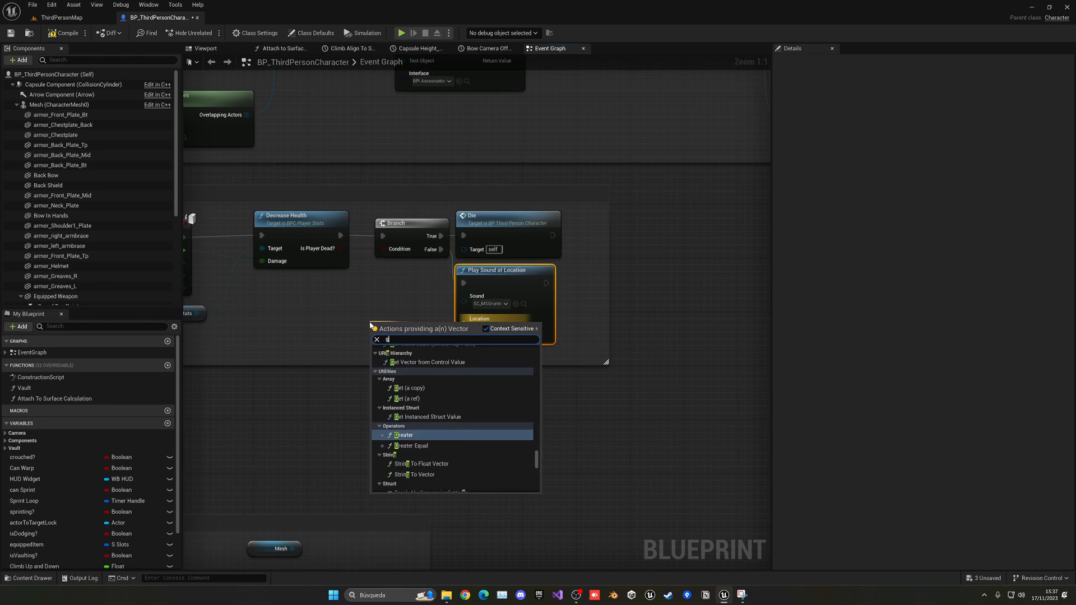
{"action": "type", "text": "et actor loca"}
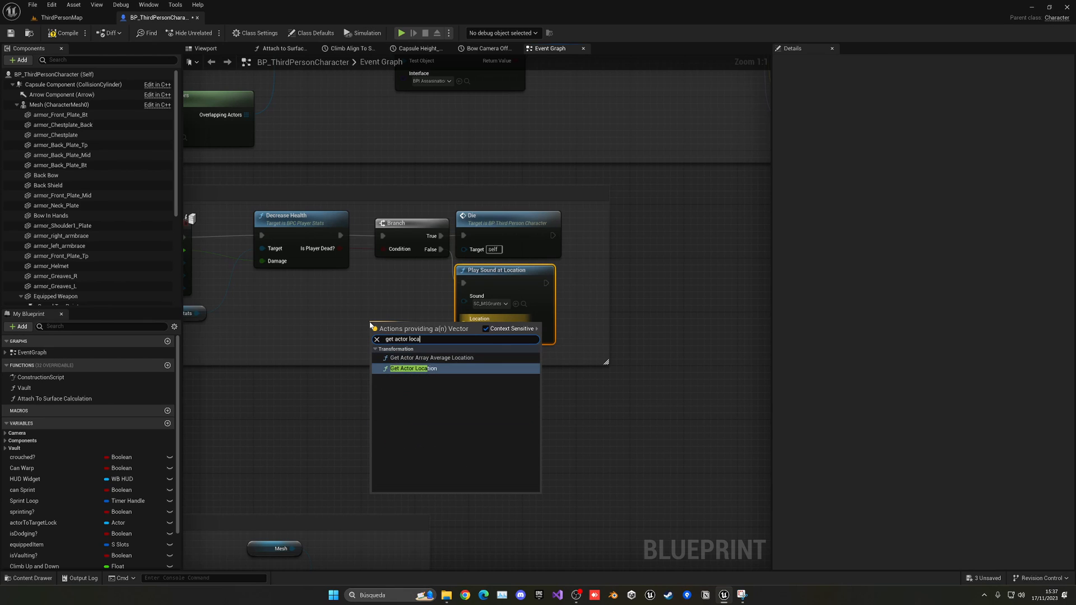
{"action": "left_click", "coordinate": [413, 369]}
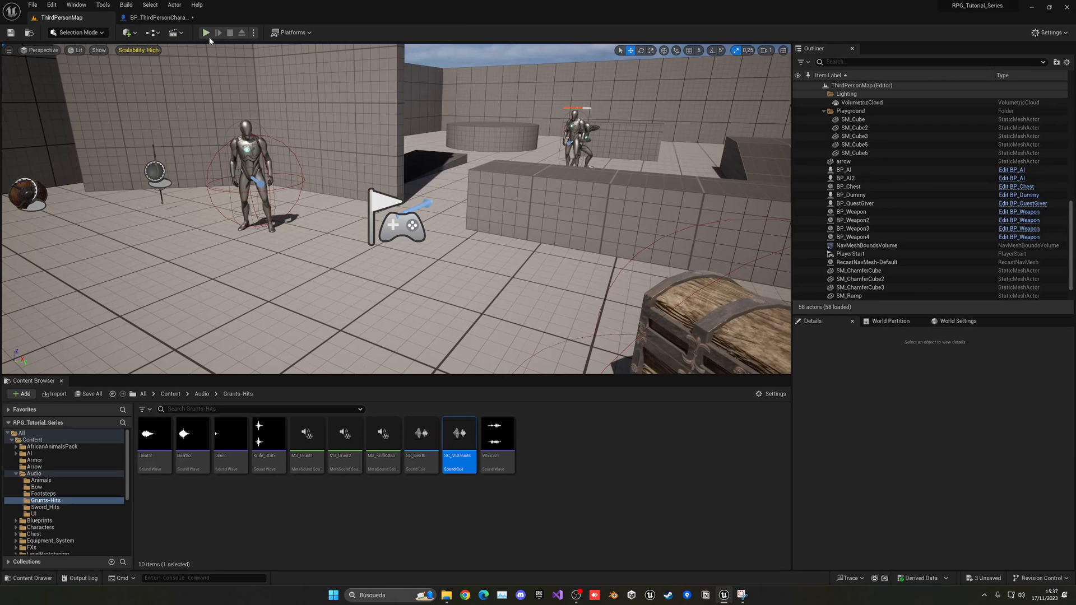
{"action": "left_click", "coordinate": [205, 32]}
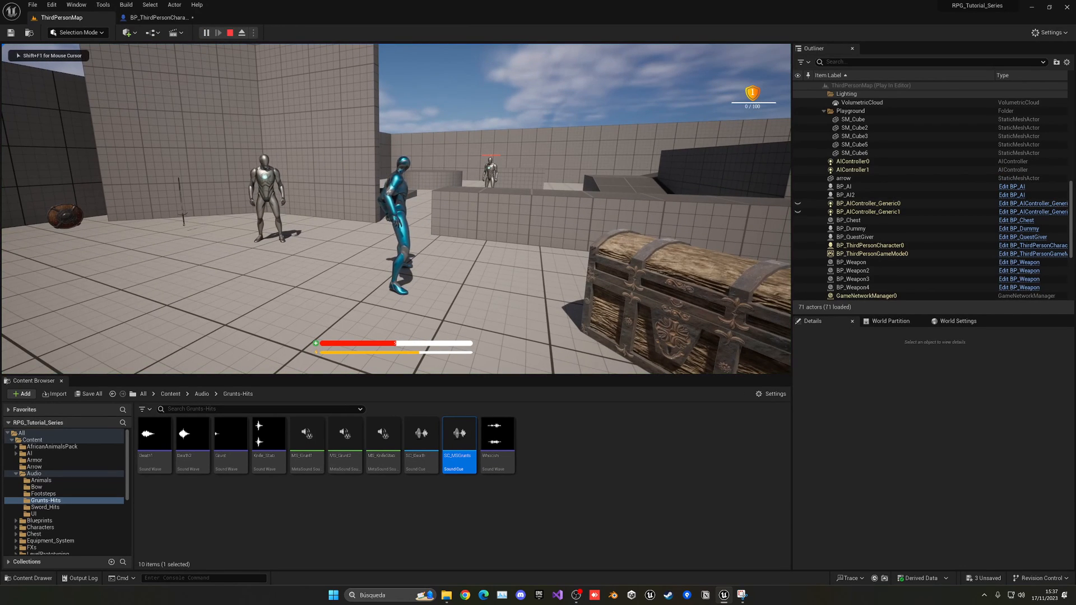
{"action": "left_click", "coordinate": [241, 32]}
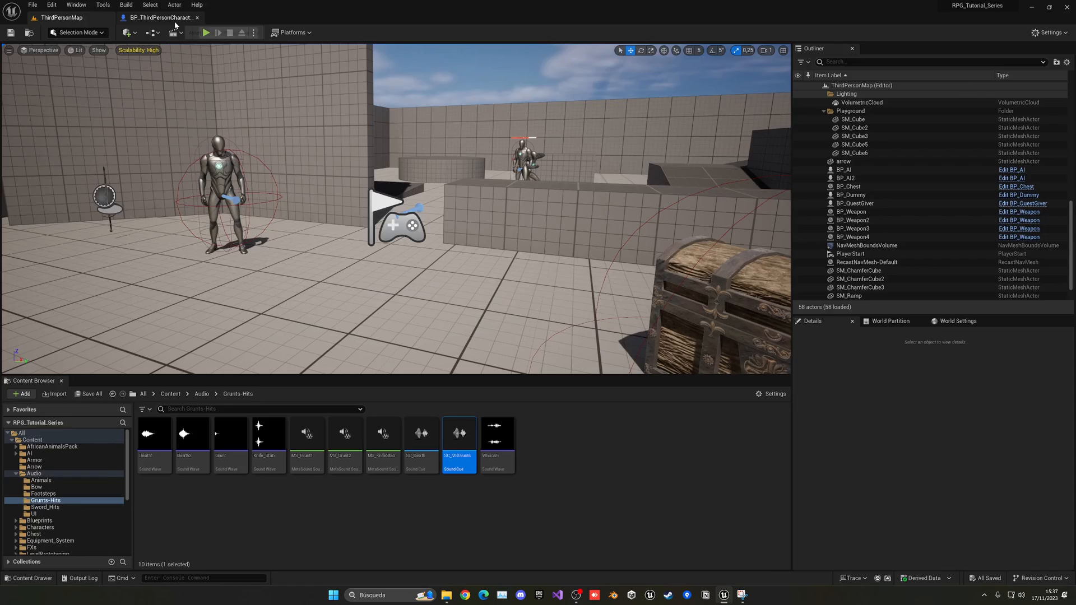
- Add a Play Anim Montage node after the sound and browse the hit-react montage assets
{"action": "left_click", "coordinate": [161, 18]}
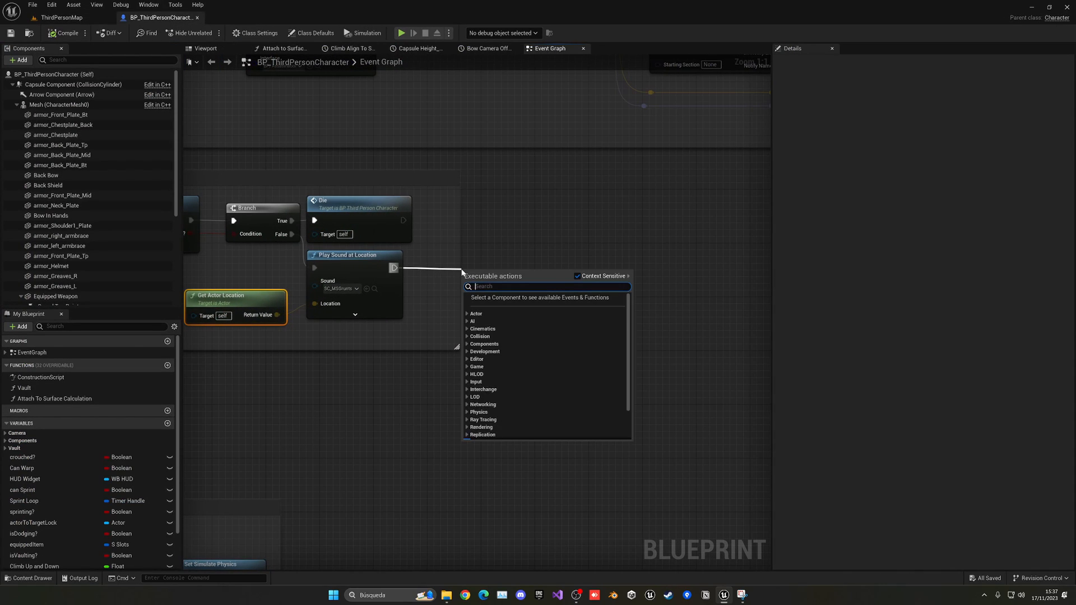
{"action": "type", "text": "play mion"}
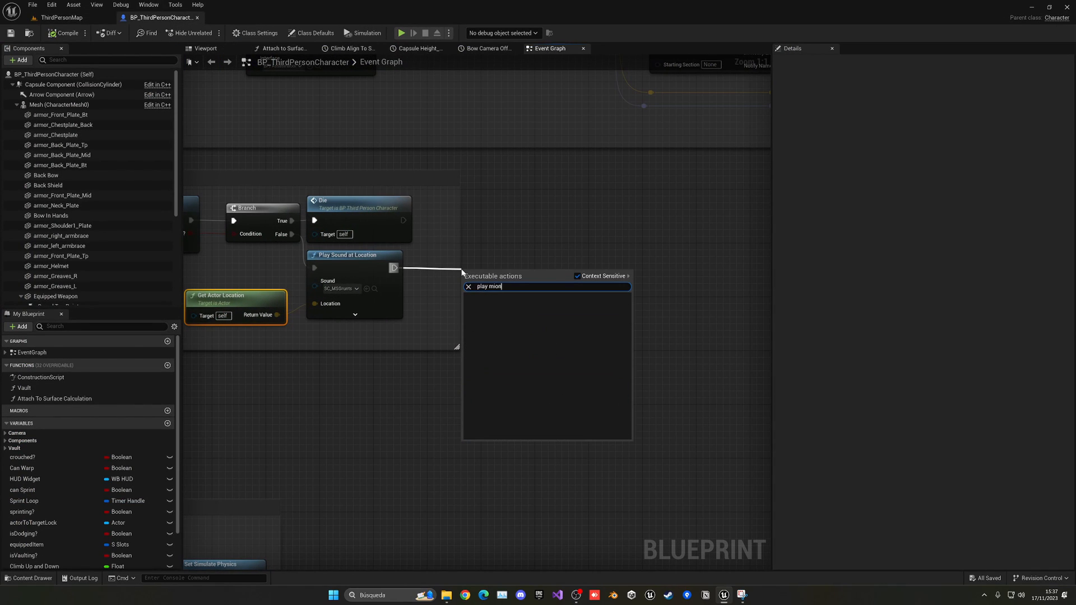
{"action": "type", "text": "monta"}
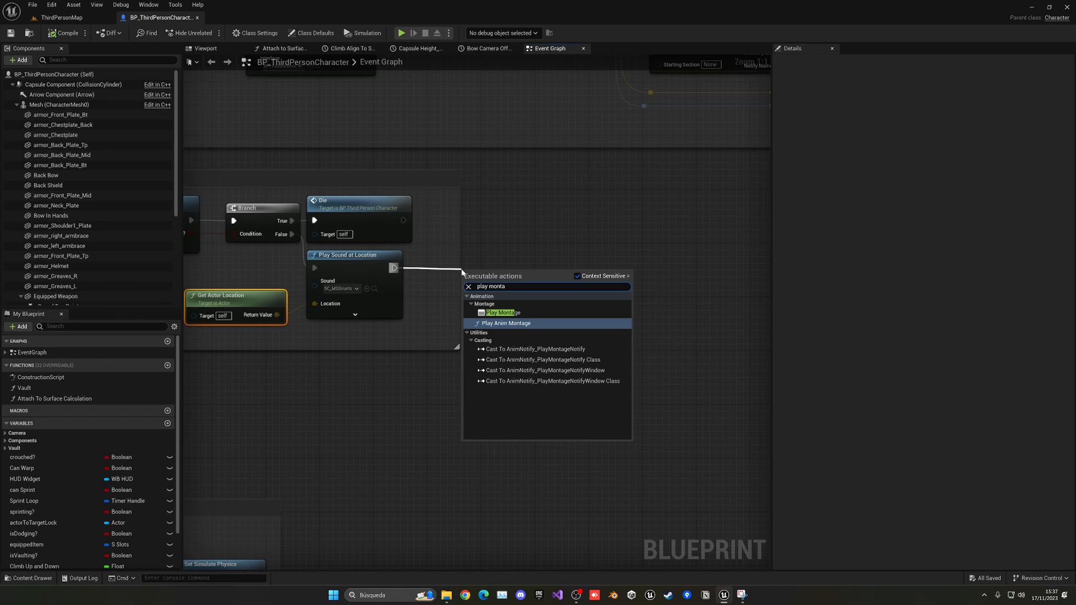
{"action": "left_click", "coordinate": [507, 323]}
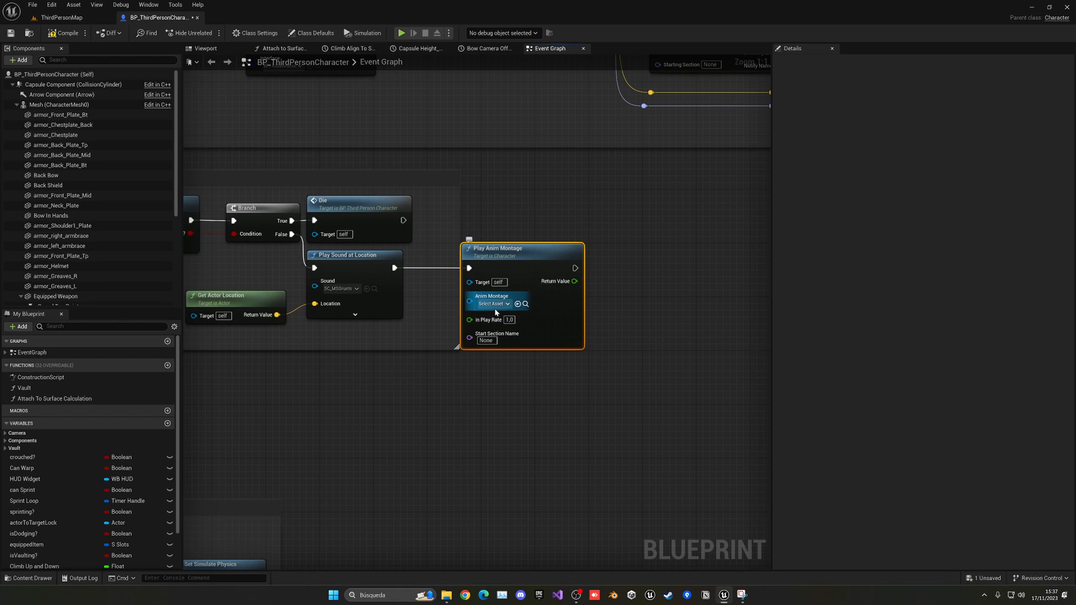
{"action": "left_click", "coordinate": [491, 304]}
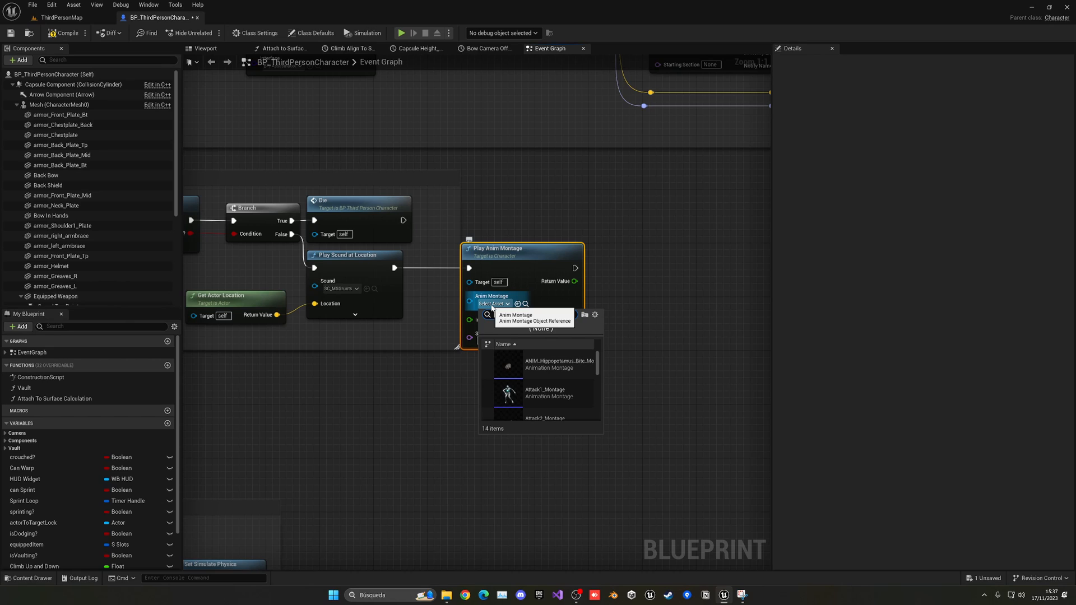
{"action": "type", "text": "hit"}
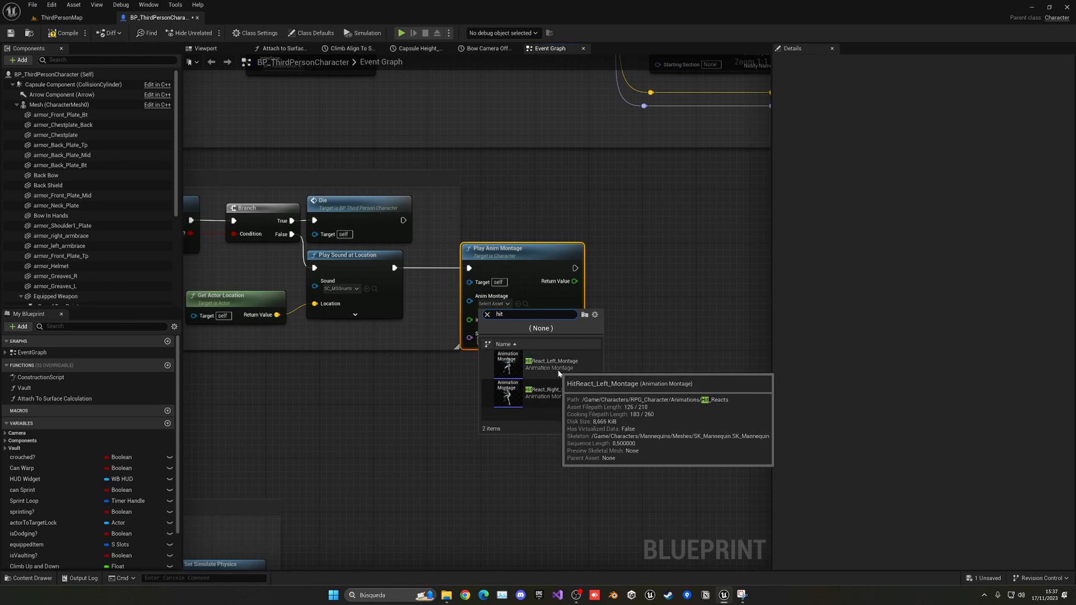
{"action": "mouse_move", "coordinate": [542, 392]}
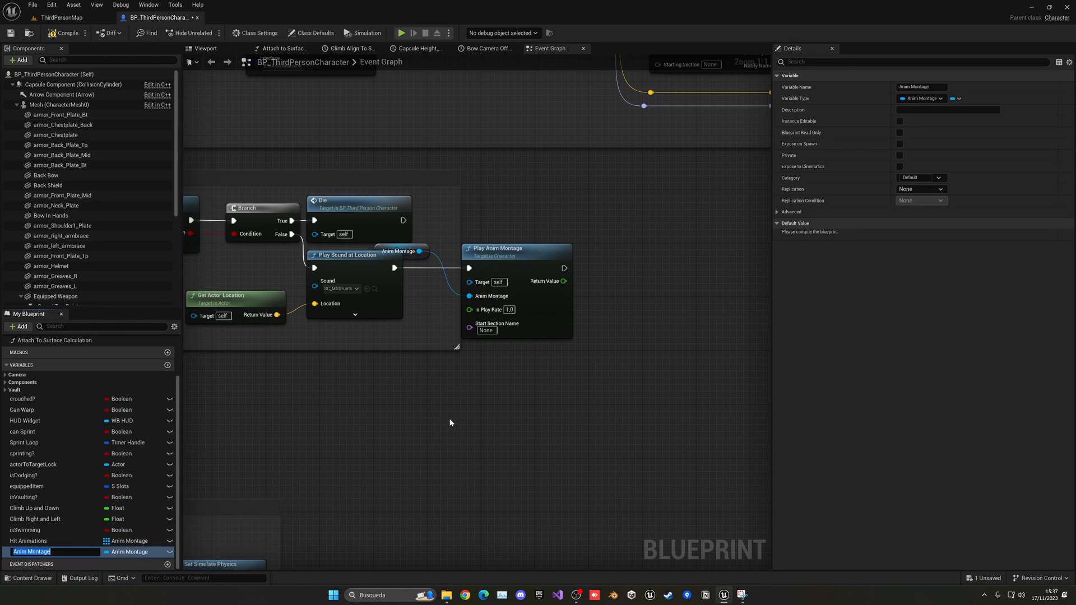
{"action": "type", "text": "Hit"}
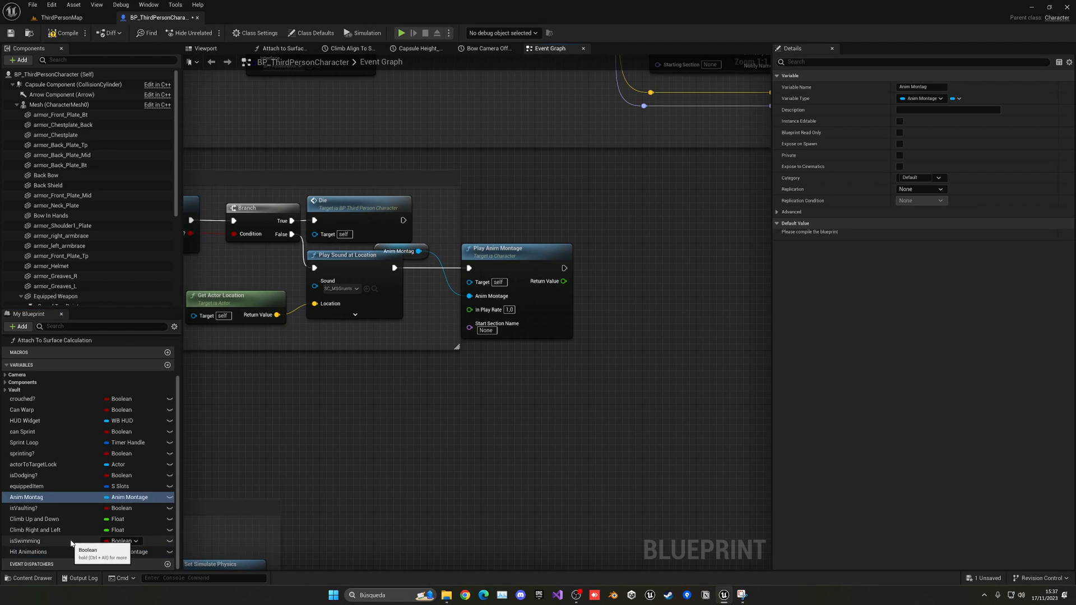
{"action": "left_click", "coordinate": [28, 552]}
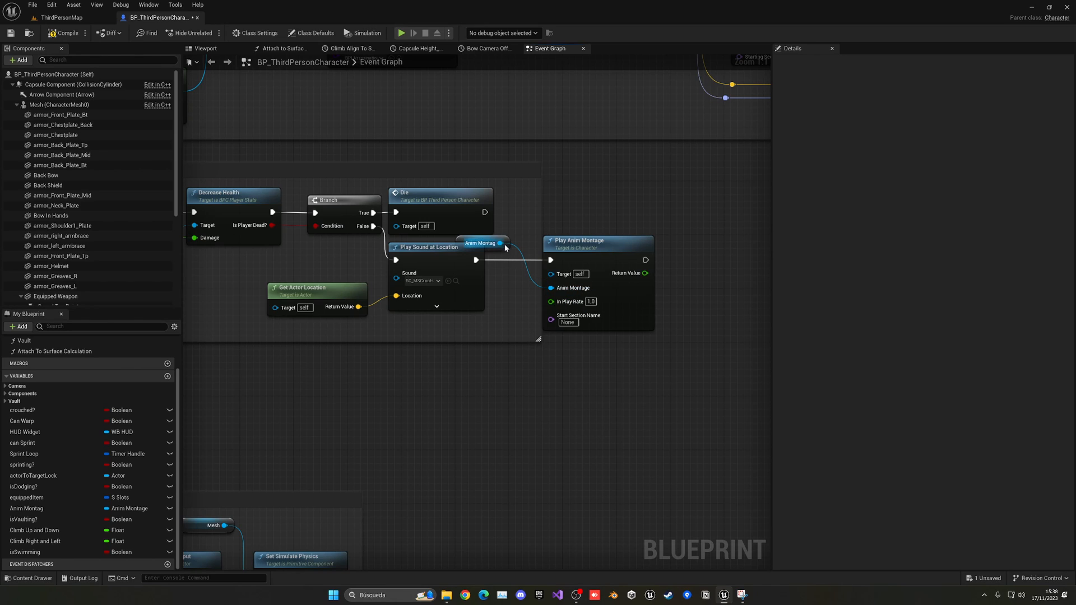
- Promote the Anim Montage input to a new variable named Hit Animations
{"action": "left_click", "coordinate": [481, 243]}
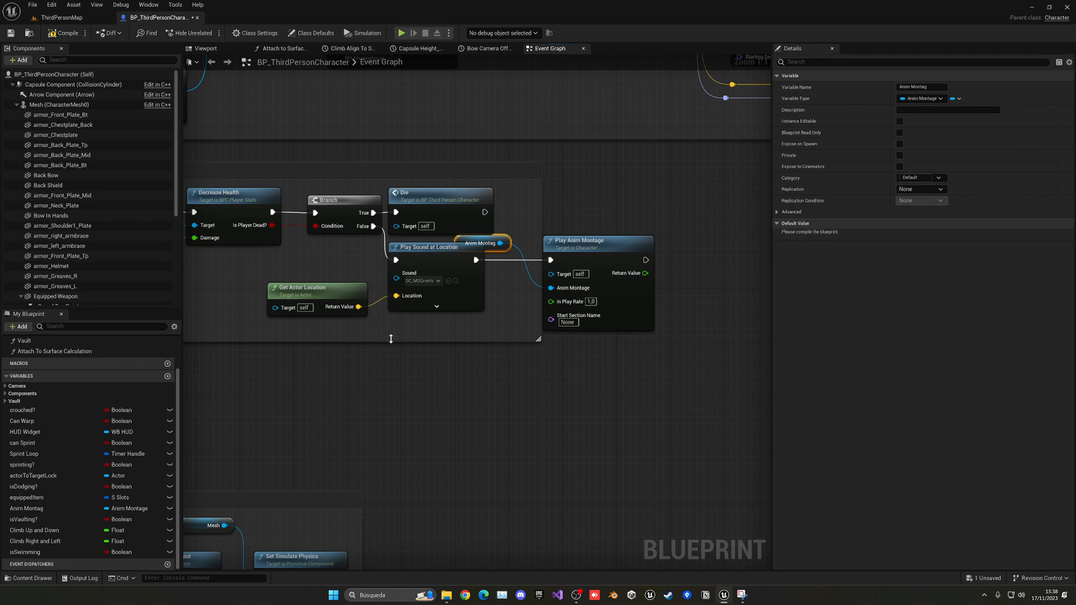
{"action": "mouse_move", "coordinate": [33, 525]}
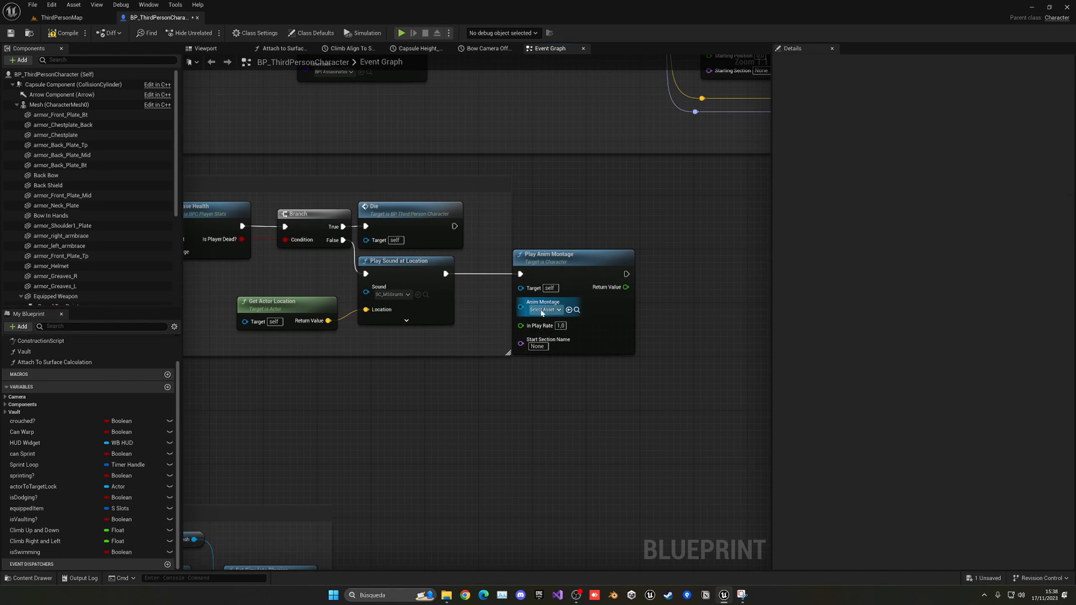
{"action": "left_click", "coordinate": [573, 254]}
{"action": "type", "text": "A"}
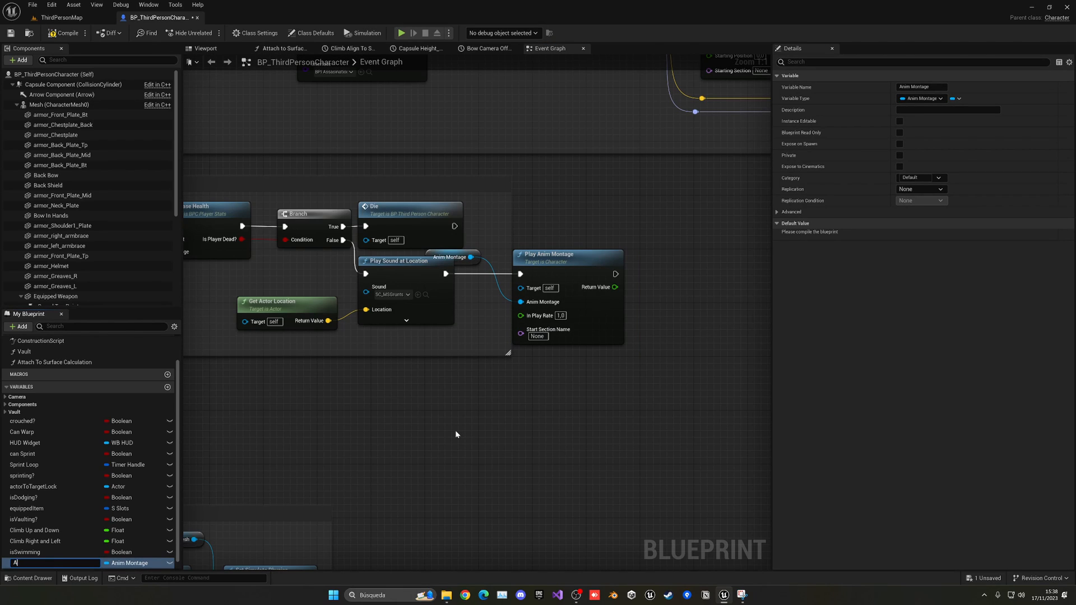
{"action": "type", "text": "Hit Ah"}
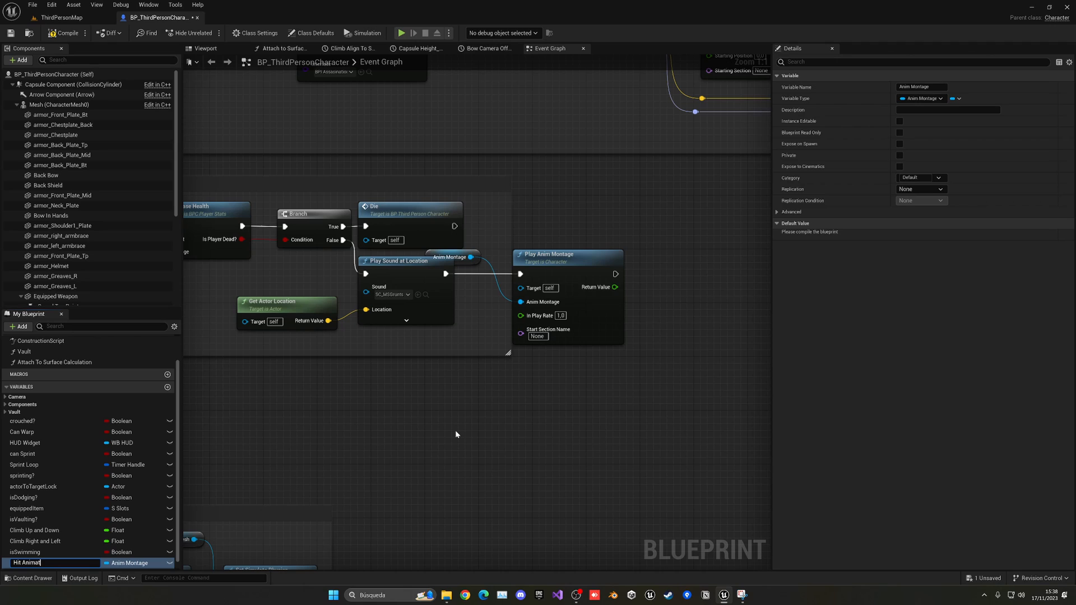
{"action": "type", "text": "ions"}
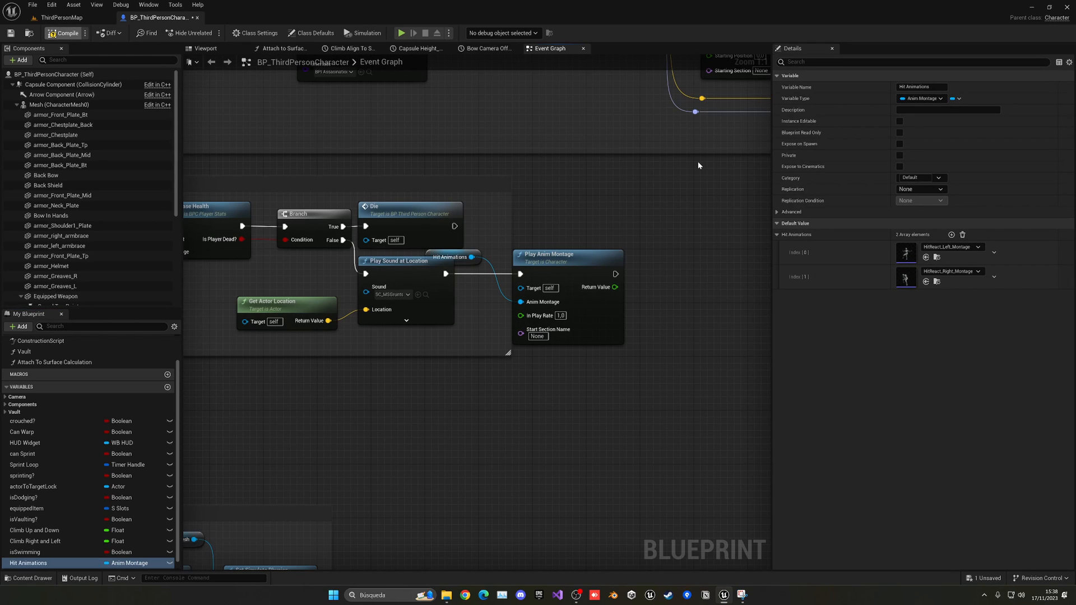
- Change Hit Animations to an array of anim montages, confirm the type change and compile
{"action": "left_click", "coordinate": [955, 98]}
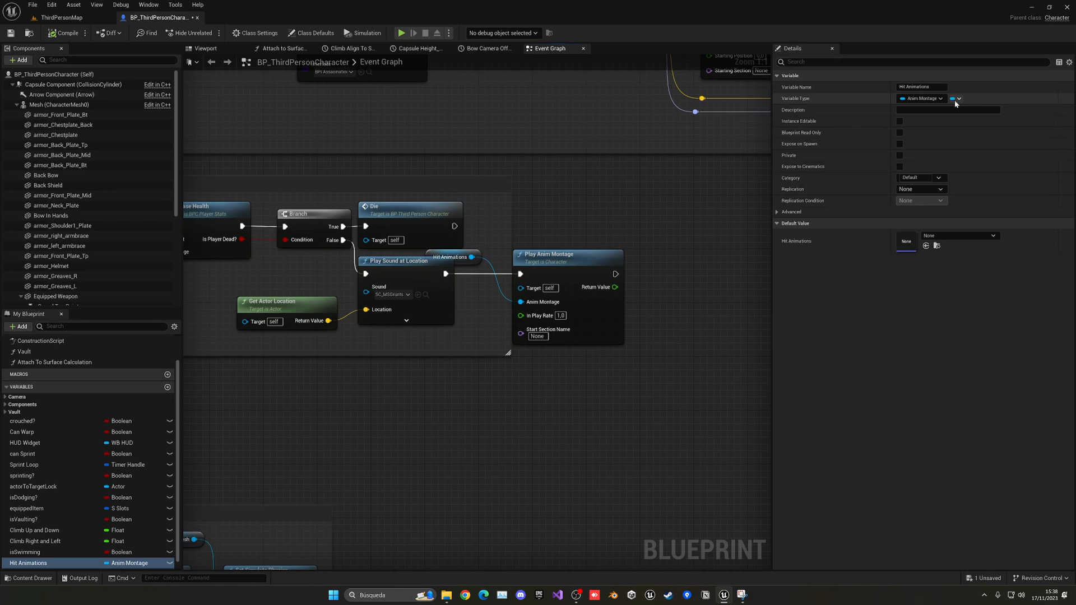
{"action": "left_click", "coordinate": [955, 98]}
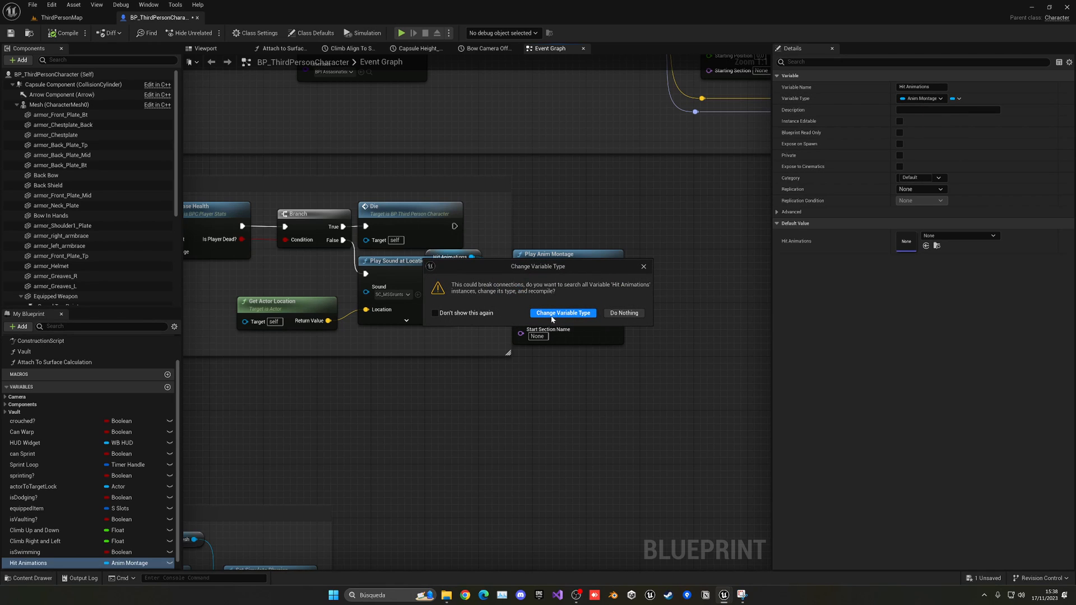
{"action": "left_click", "coordinate": [562, 313]}
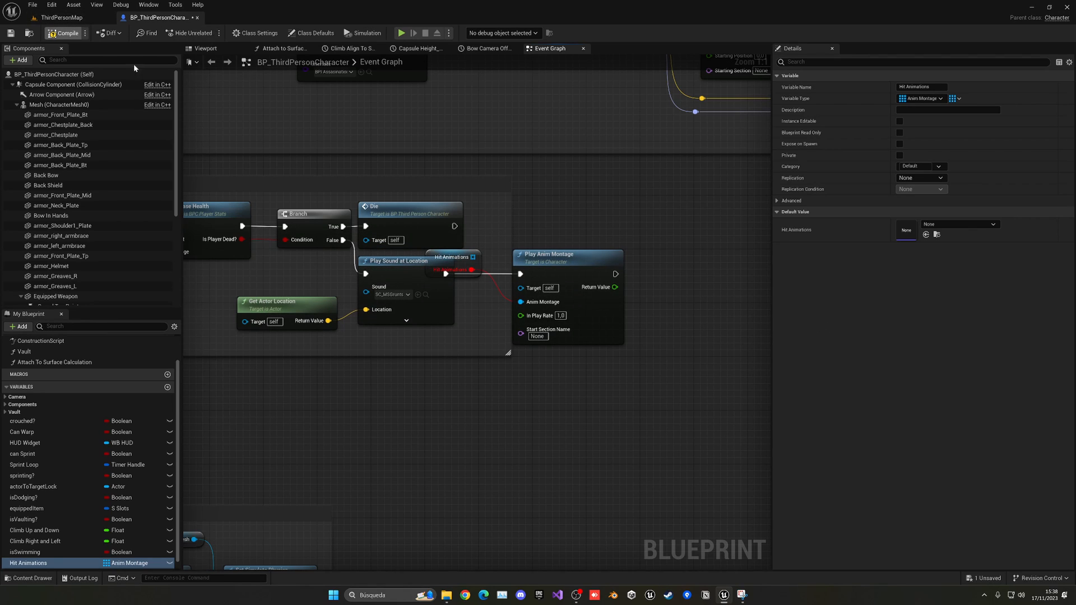
{"action": "left_click", "coordinate": [63, 33]}
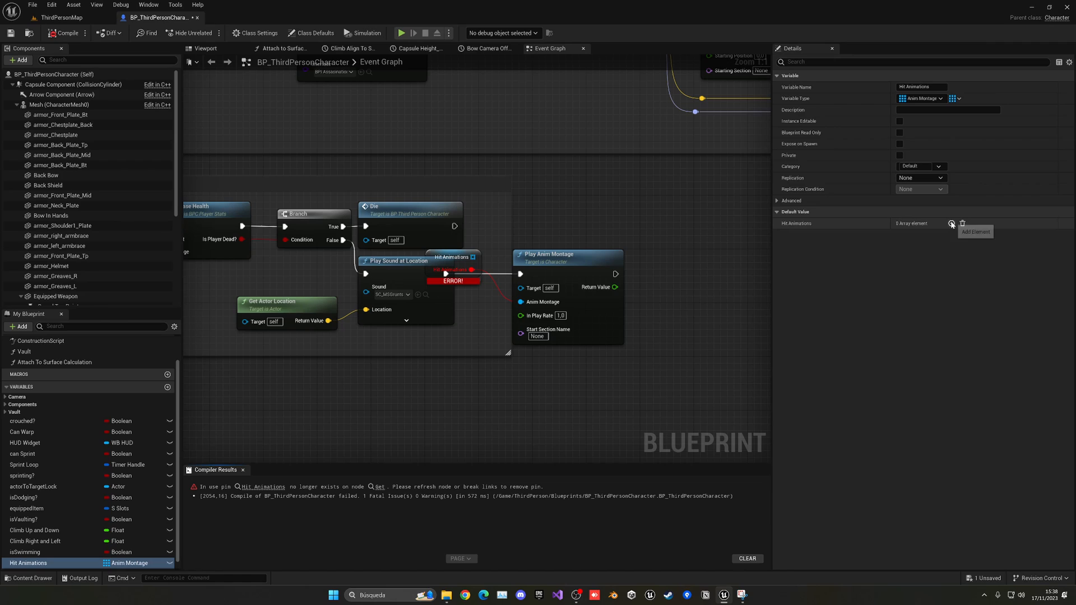
{"action": "mouse_move", "coordinate": [241, 464]}
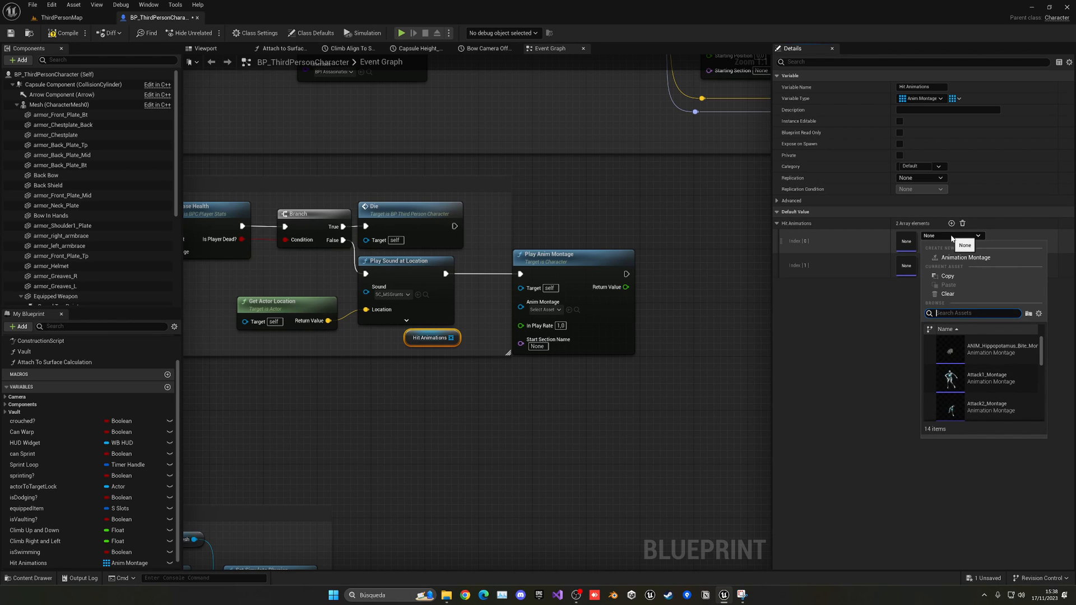
- Fill the array with the left and right HitReact montages and add a Random Array Item pick
{"action": "type", "text": "hit"}
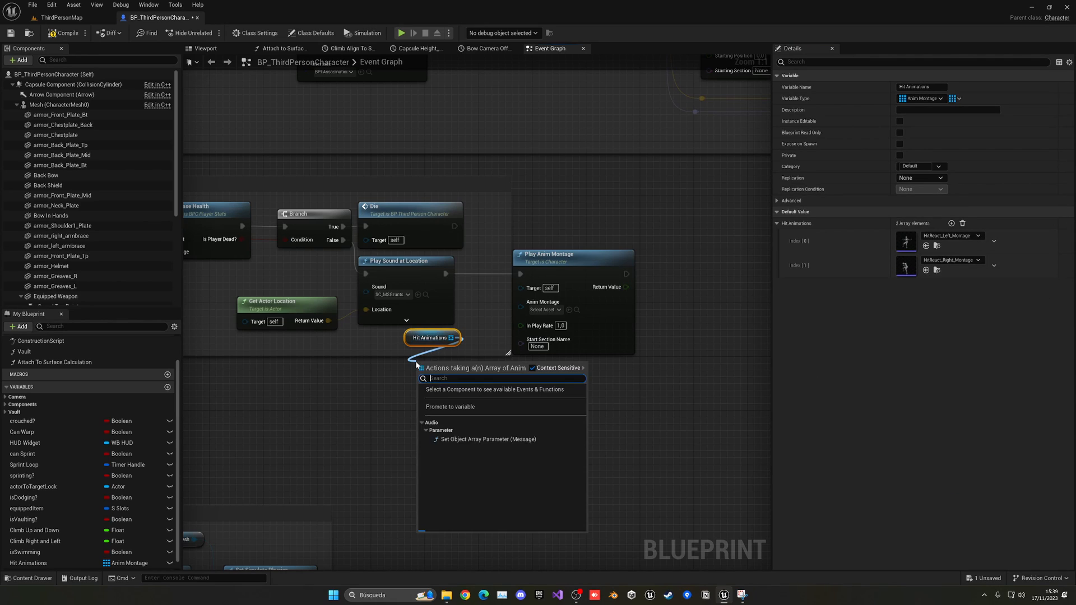
{"action": "type", "text": "rando"}
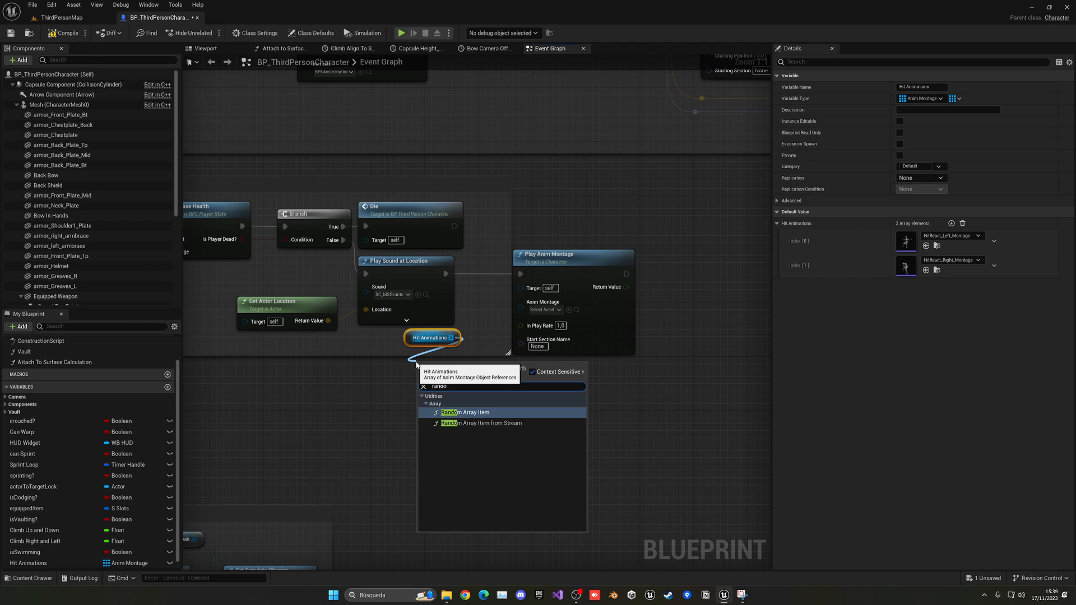
{"action": "left_click", "coordinate": [465, 413]}
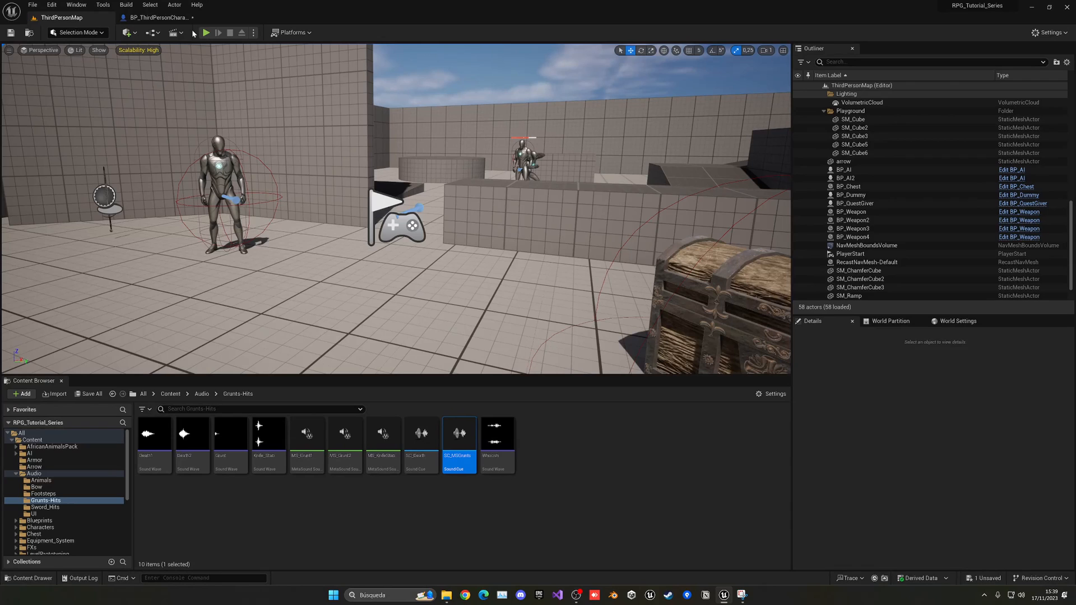
- Run a quick play test, stop it, and return to the character blueprint graph
{"action": "left_click", "coordinate": [205, 32]}
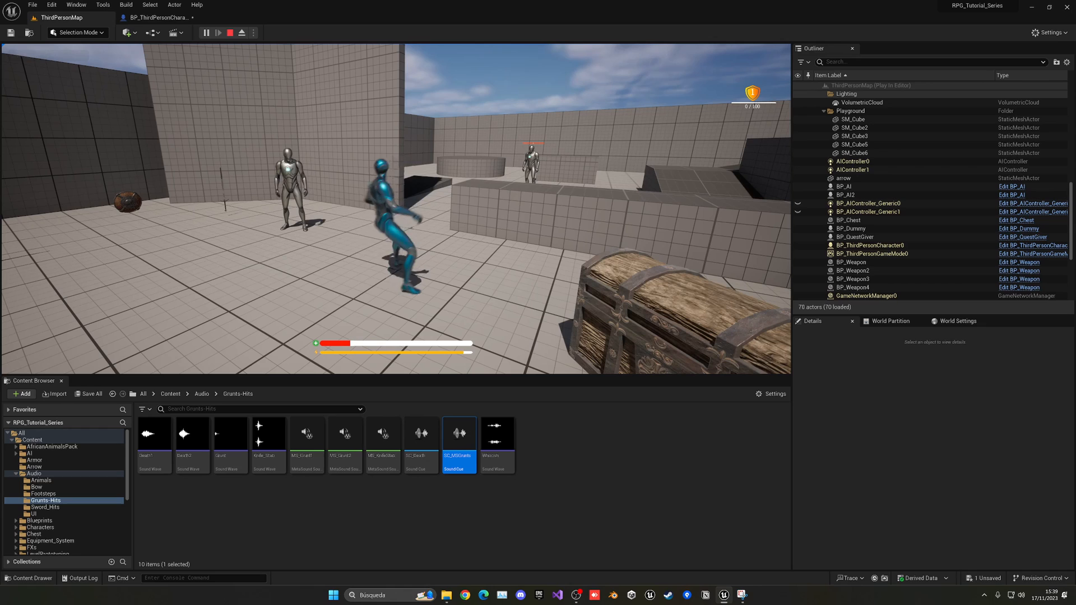
{"action": "left_click", "coordinate": [241, 32]}
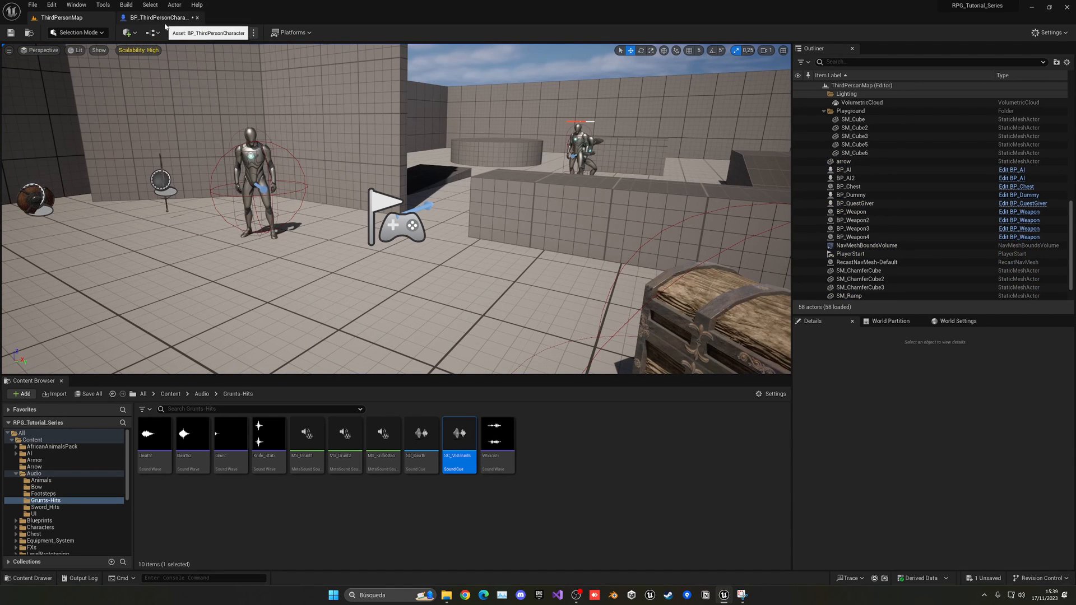
{"action": "left_click", "coordinate": [158, 17]}
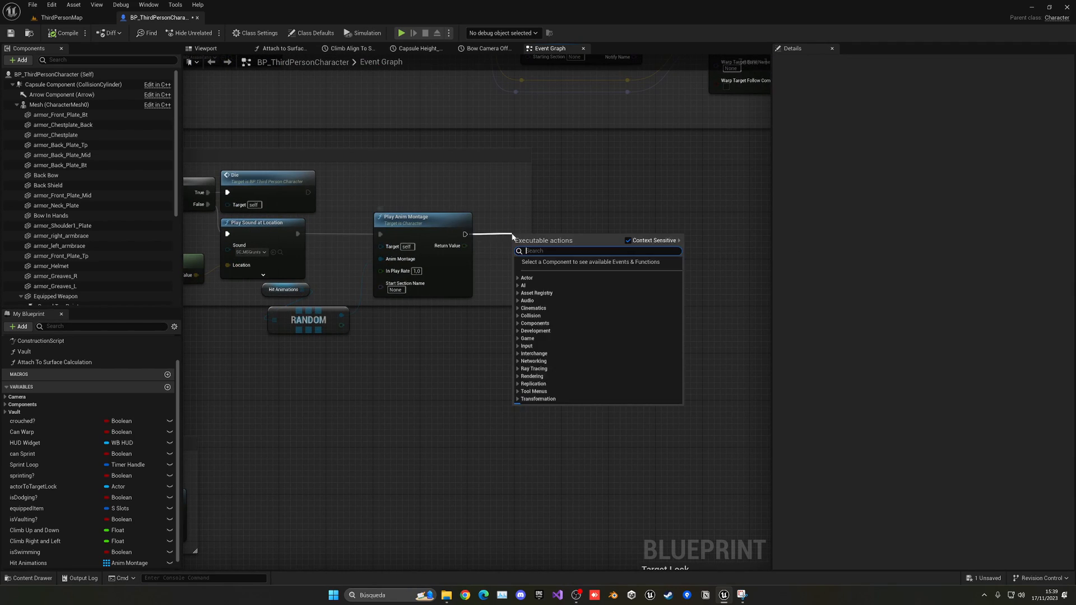
- Add Launch Character fed by actor rotation's forward vector multiplied by 600, then return to ThirdPersonMap
{"action": "type", "text": "launch"}
{"action": "type", "text": "get"}
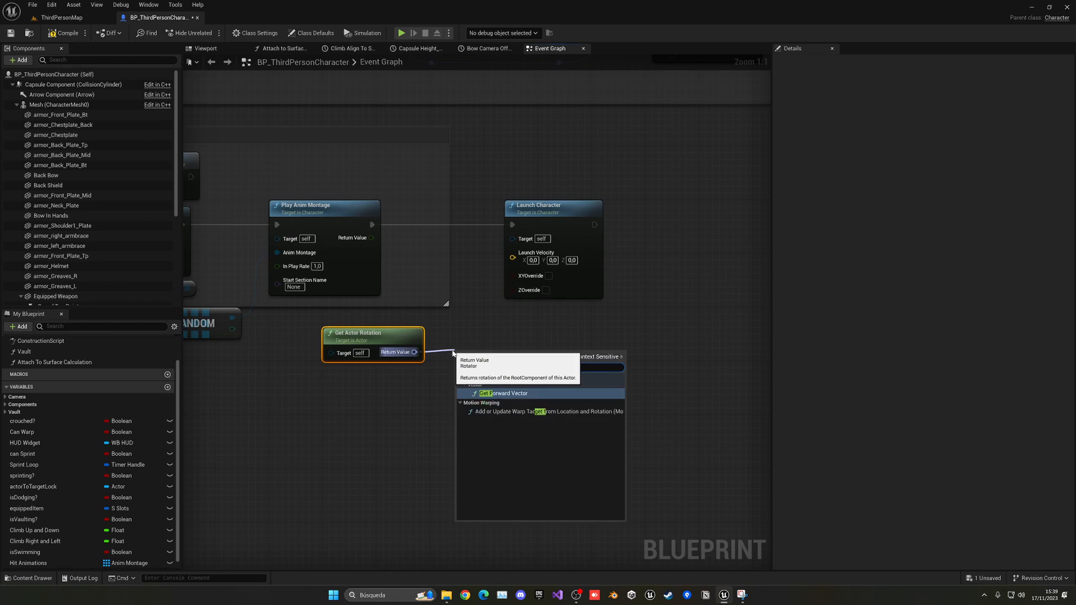
{"action": "left_click", "coordinate": [507, 394]}
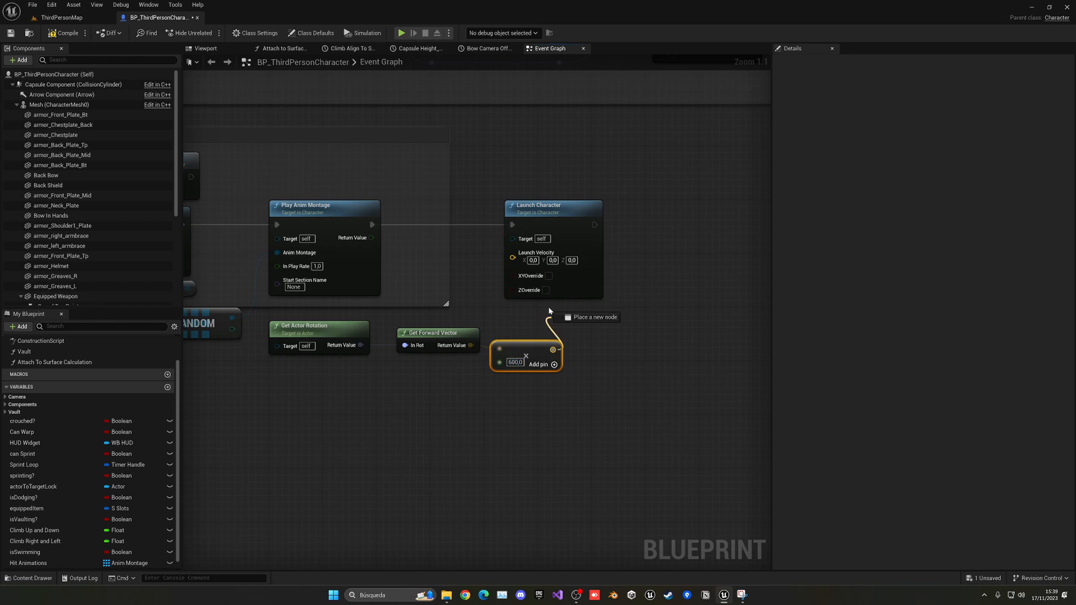
{"action": "left_click", "coordinate": [61, 17]}
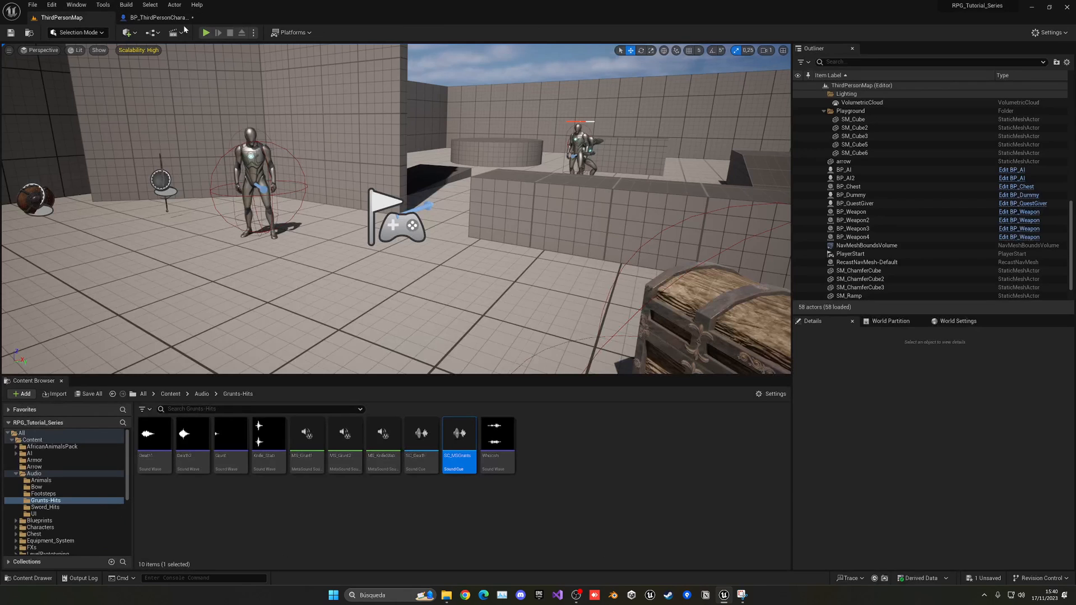
- Playtest the knockback in the level, then go back to the character blueprint to adjust the multiplier
{"action": "left_click", "coordinate": [205, 32]}
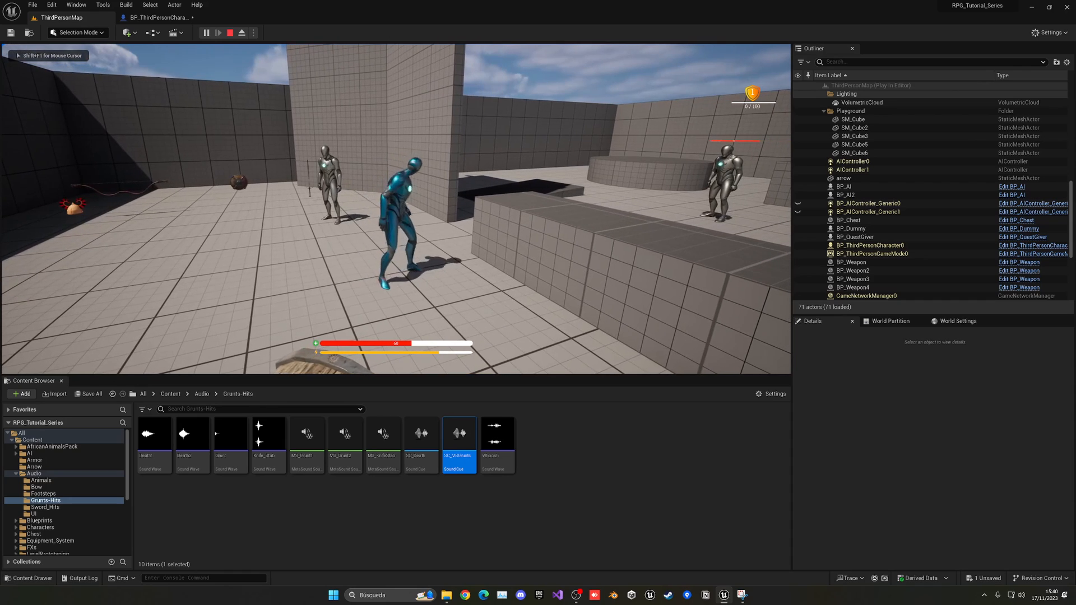
{"action": "left_click", "coordinate": [241, 33]}
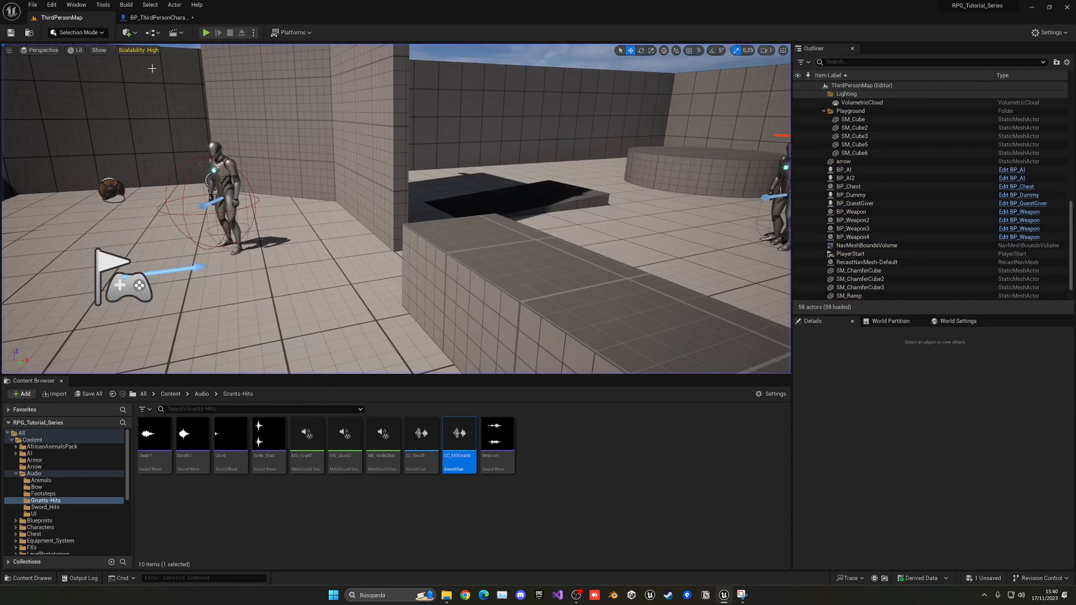
{"action": "left_click", "coordinate": [157, 18]}
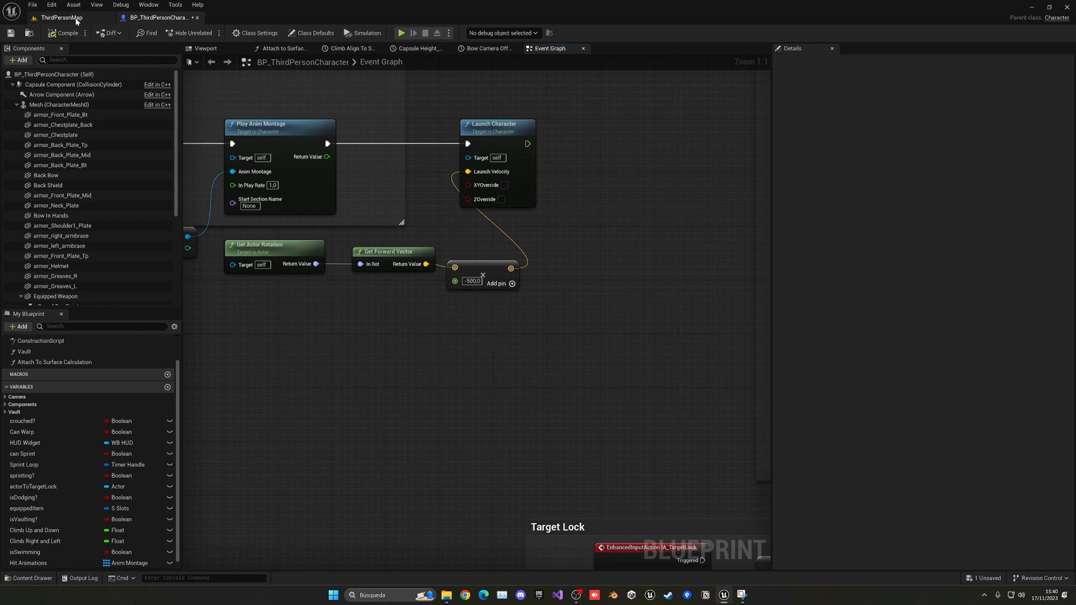
- Change the knockback multiplier to -300.0 and playtest being hit again in ThirdPersonMap
{"action": "left_click", "coordinate": [401, 33]}
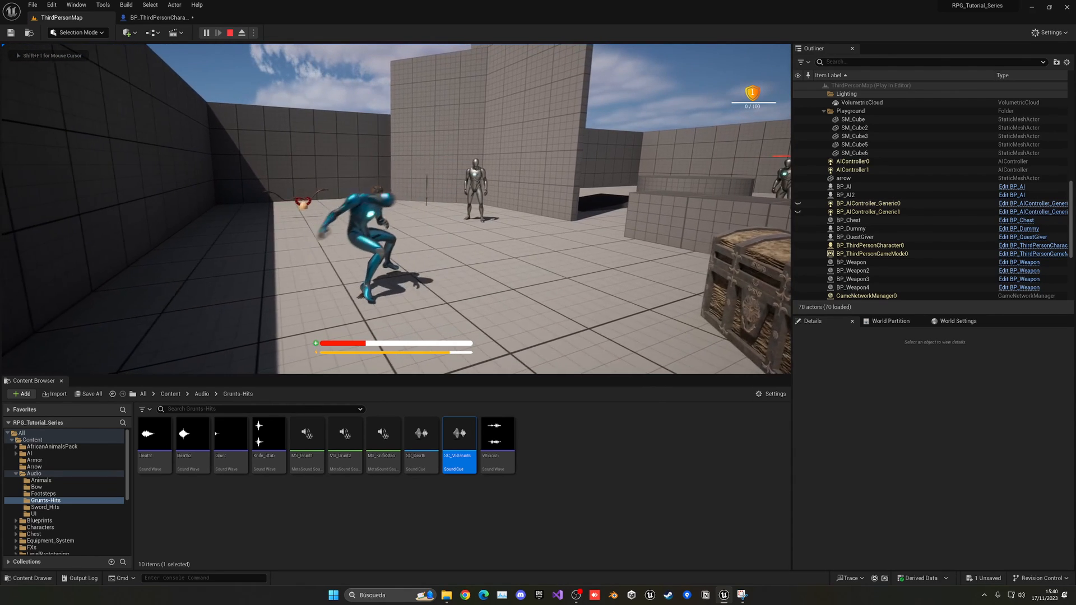
{"action": "left_click", "coordinate": [159, 18]}
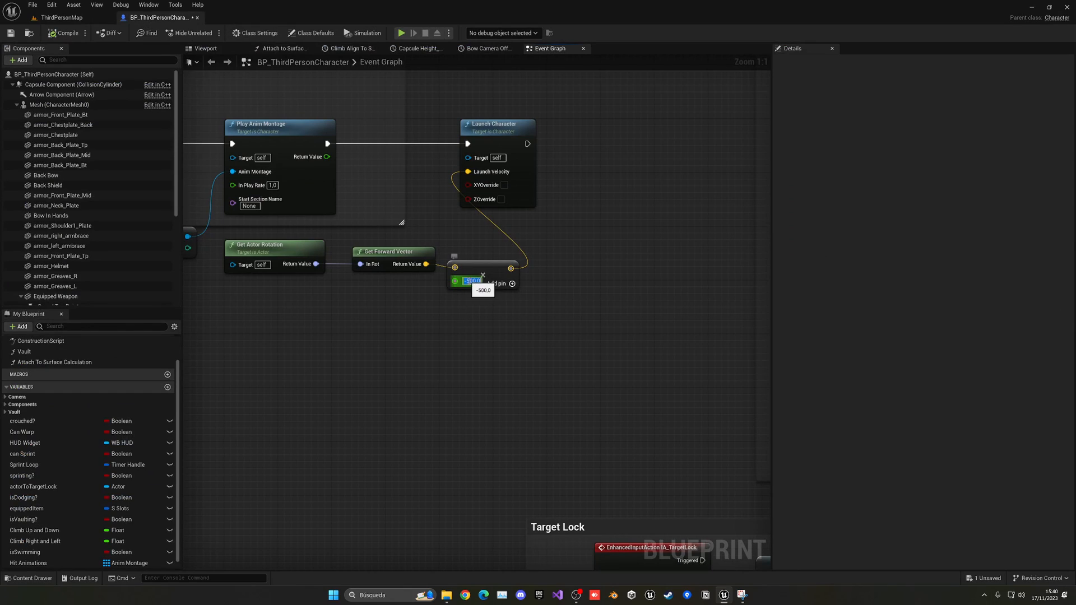
{"action": "type", "text": "-300.0"}
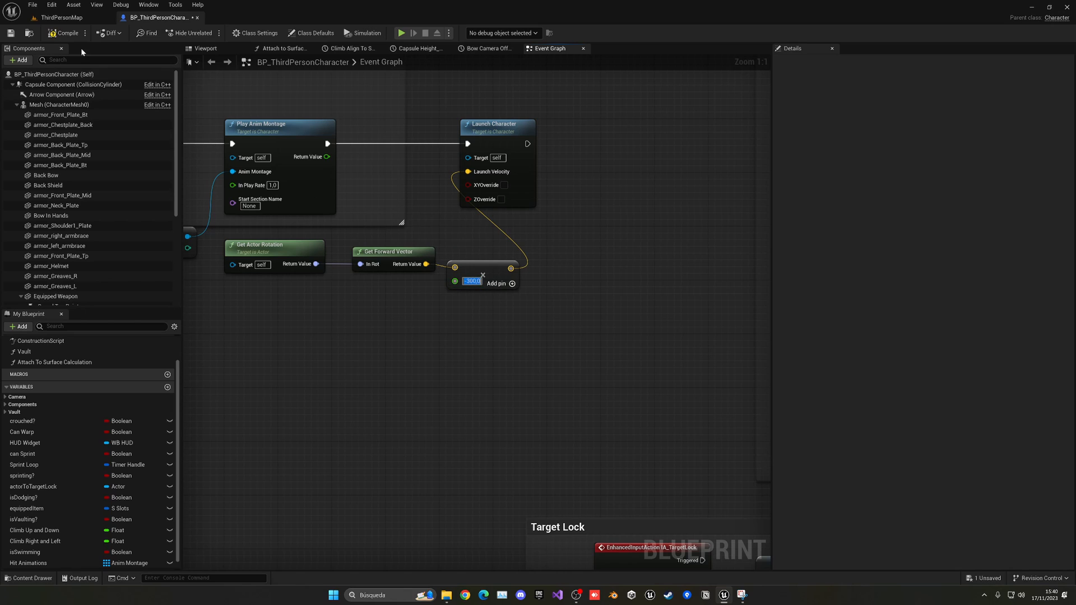
{"action": "left_click", "coordinate": [61, 17]}
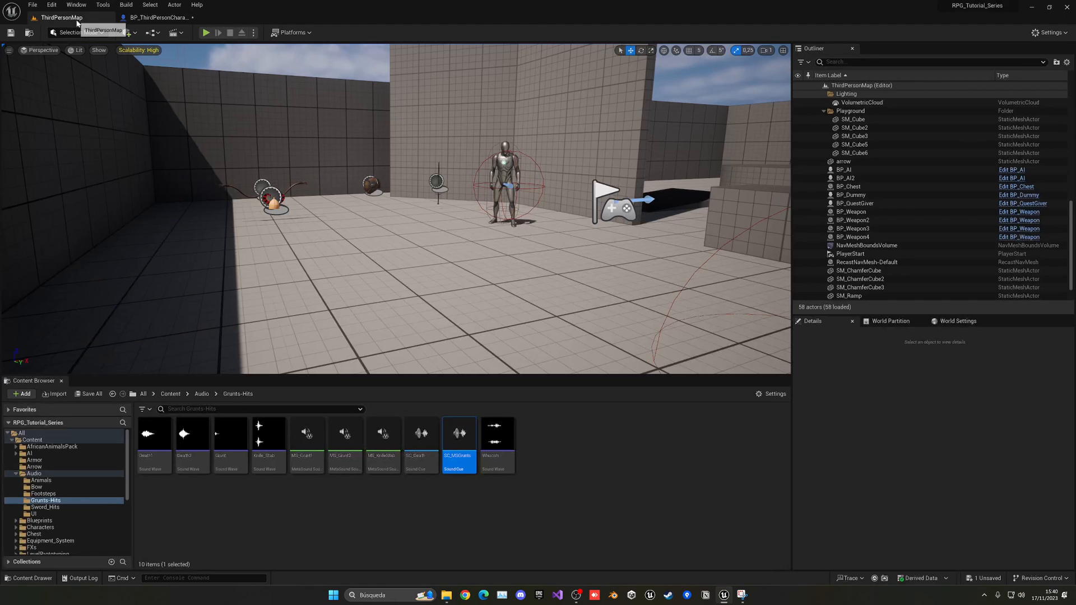
{"action": "left_click", "coordinate": [206, 33]}
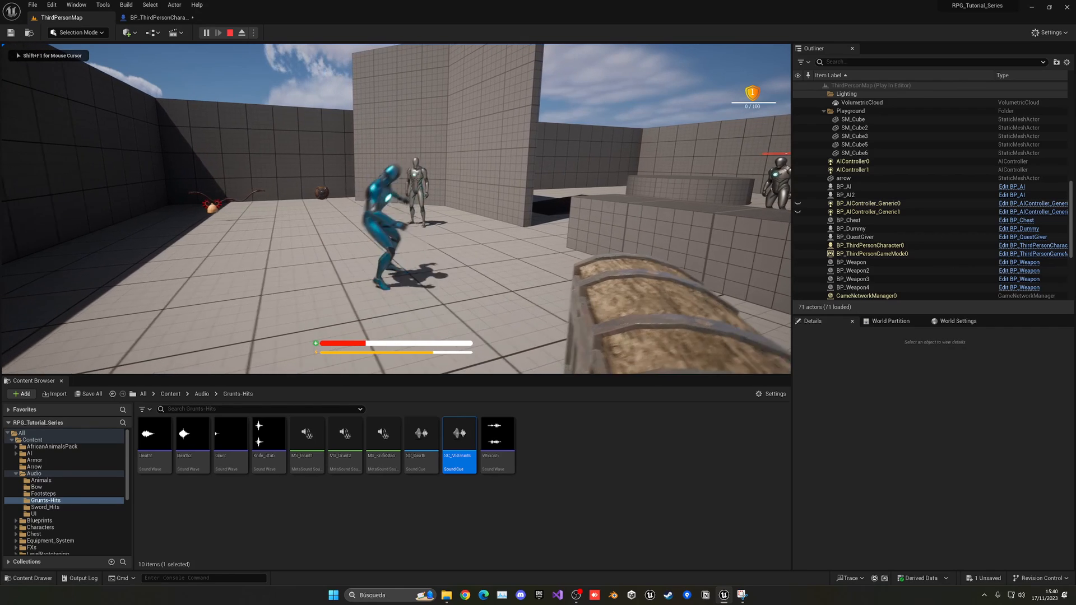
{"action": "left_click", "coordinate": [241, 32]}
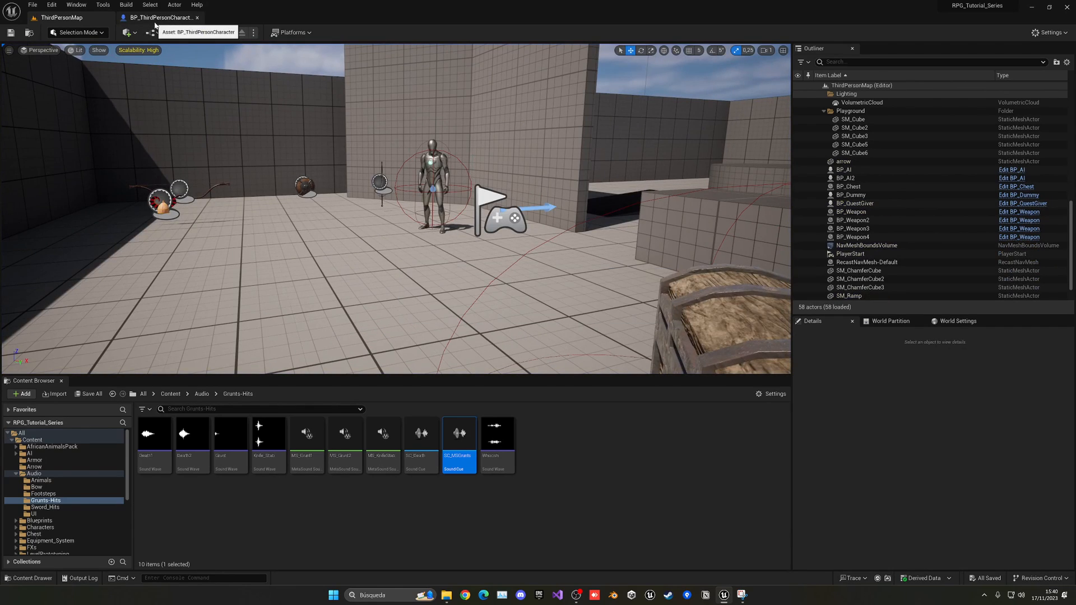
{"action": "left_click", "coordinate": [162, 17]}
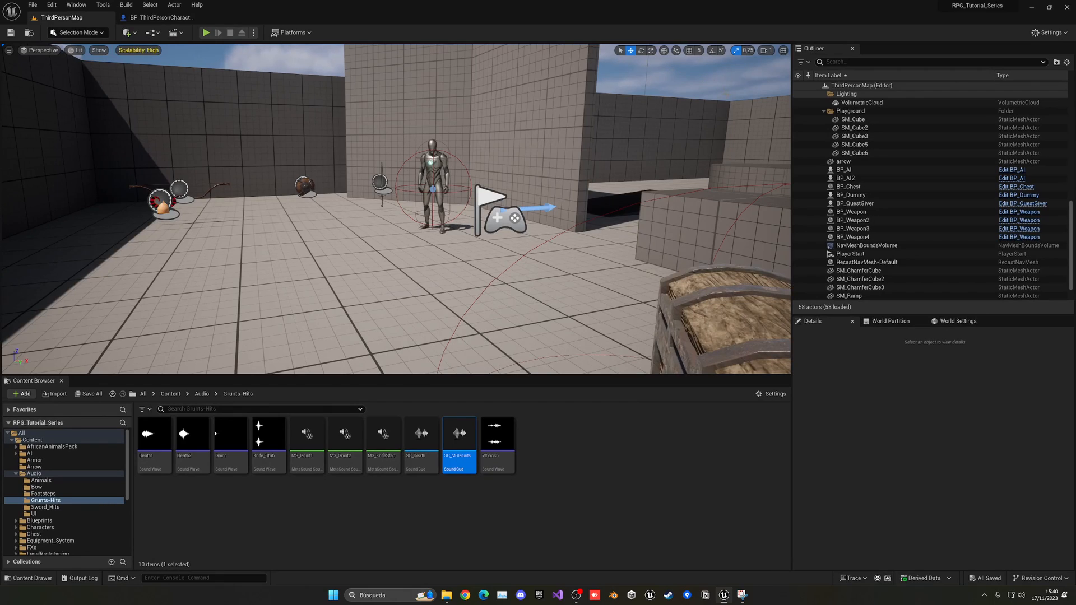
{"action": "mouse_move", "coordinate": [593, 153]}
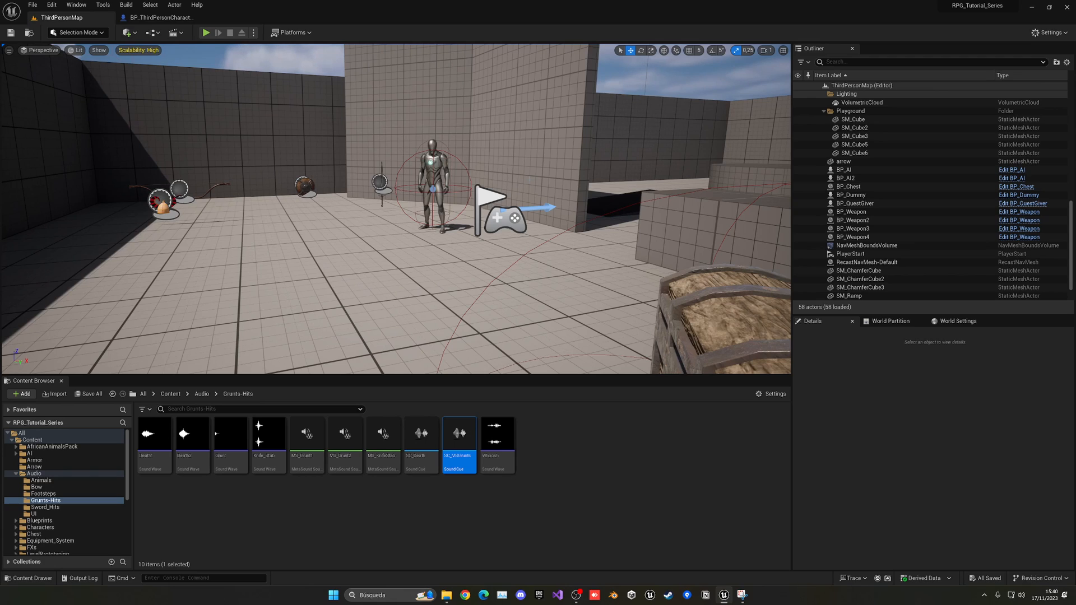
- Browse to Content > UI > Textures and bring up File Explorer to fetch a texture
{"action": "left_click", "coordinate": [170, 394]}
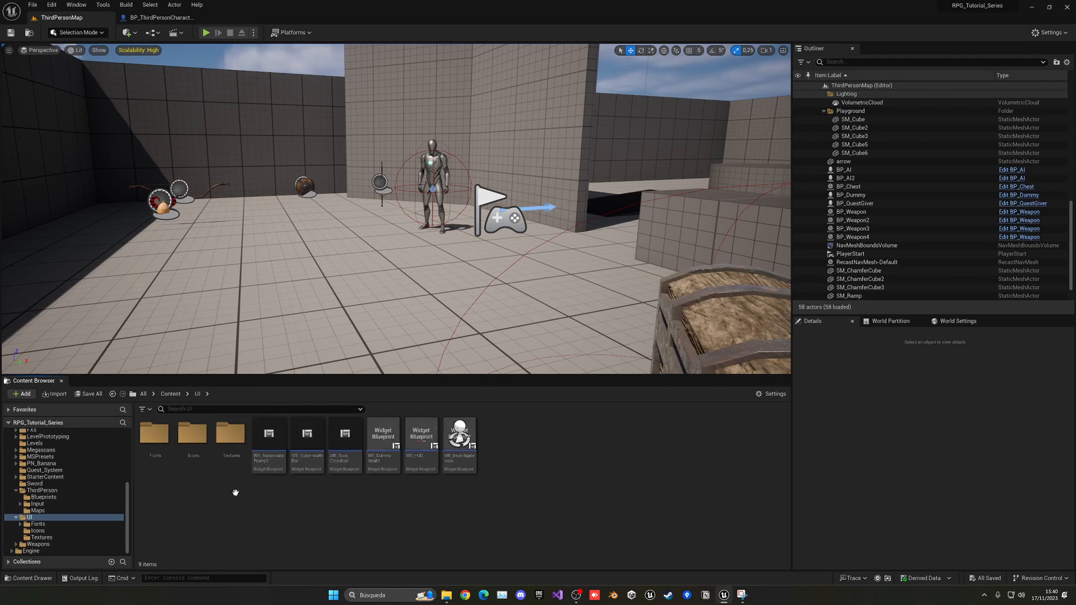
{"action": "left_click", "coordinate": [41, 537]}
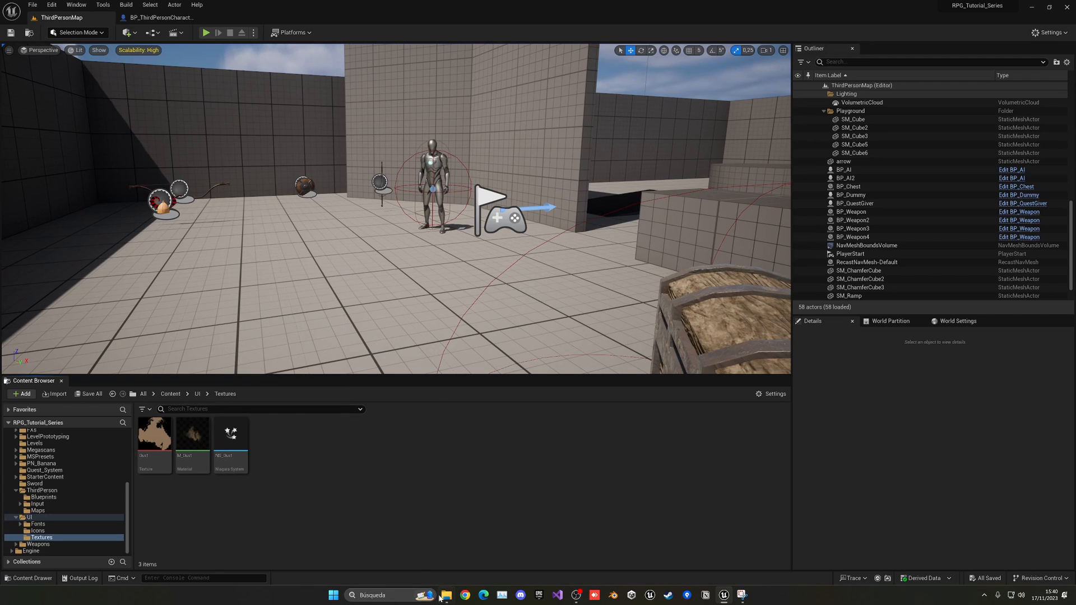
{"action": "left_click", "coordinate": [445, 596]}
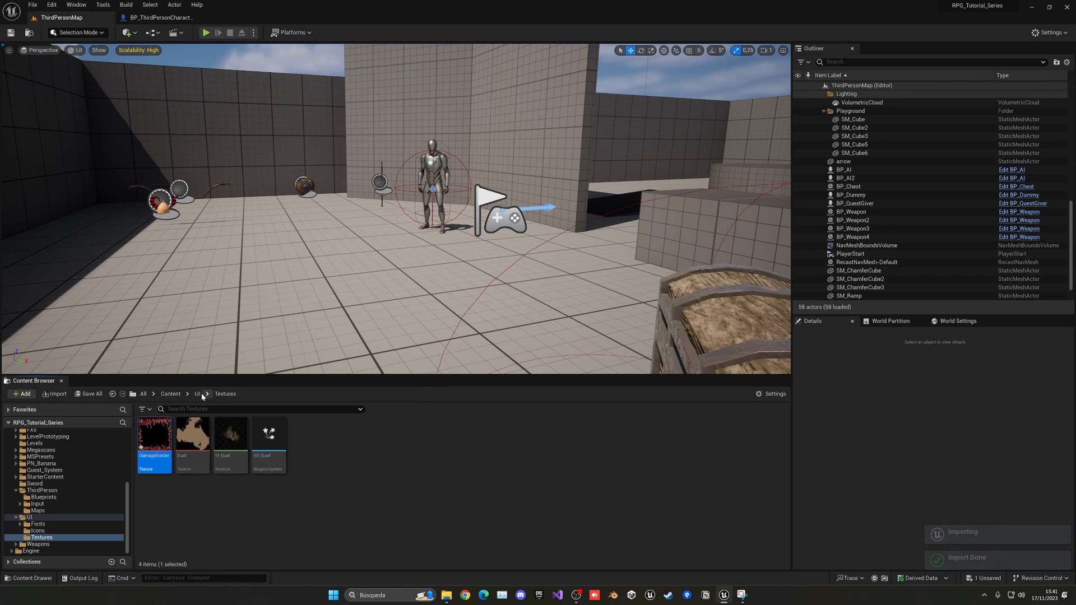
- Import the DamageBorder image into the Textures folder and go back up to the UI folder
{"action": "left_click", "coordinate": [222, 17]}
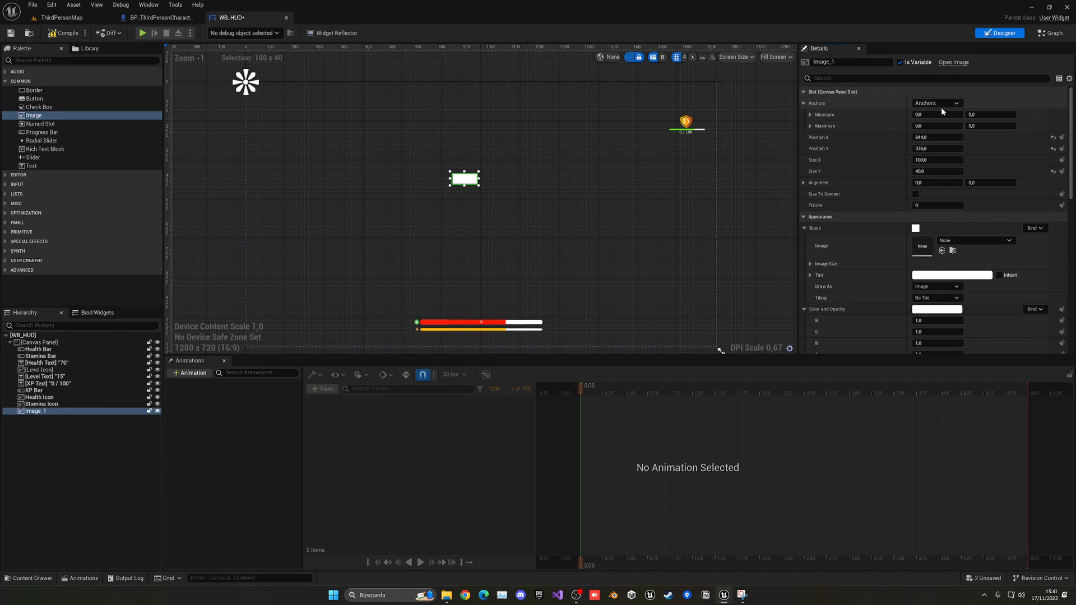
- Stretch Image_1 full screen, rename it Damage Image, brush DamageBorder with alpha 0
{"action": "left_click", "coordinate": [956, 103]}
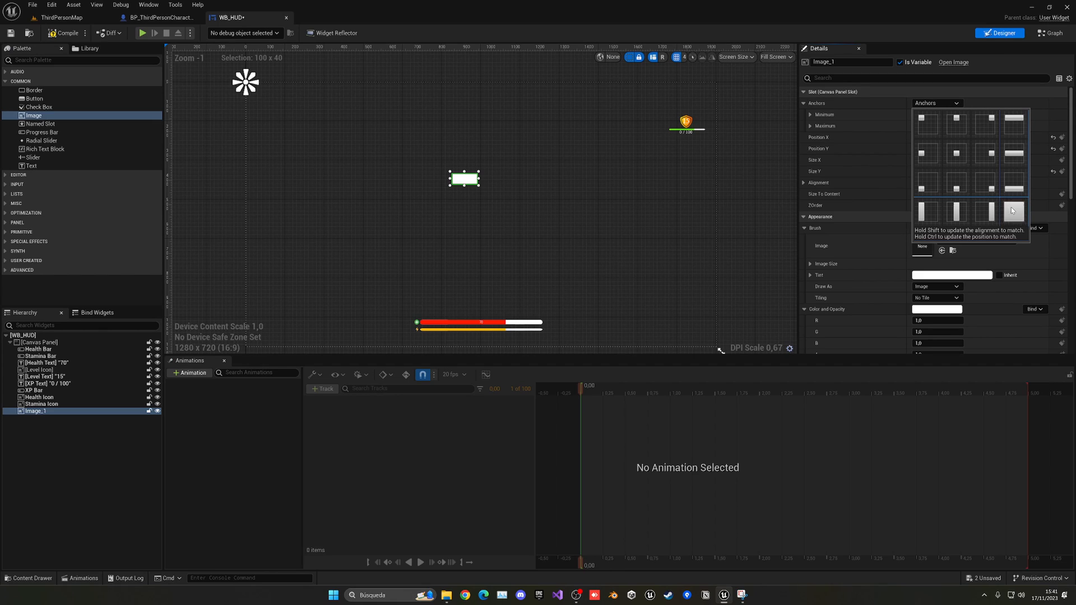
{"action": "left_click", "coordinate": [1013, 211]}
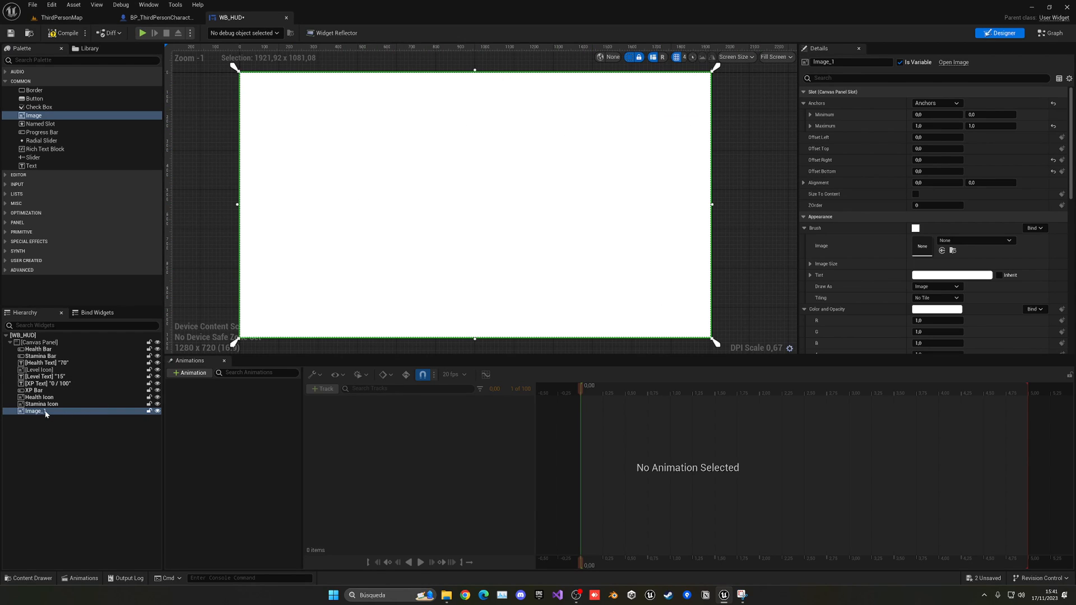
{"action": "double_click", "coordinate": [33, 412]}
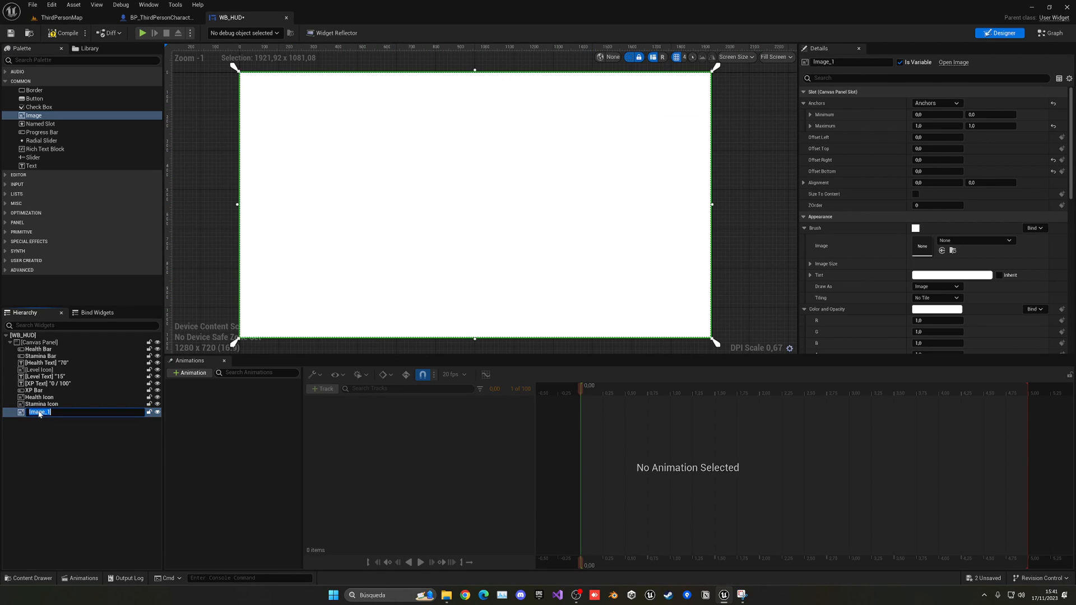
{"action": "type", "text": "Damage"}
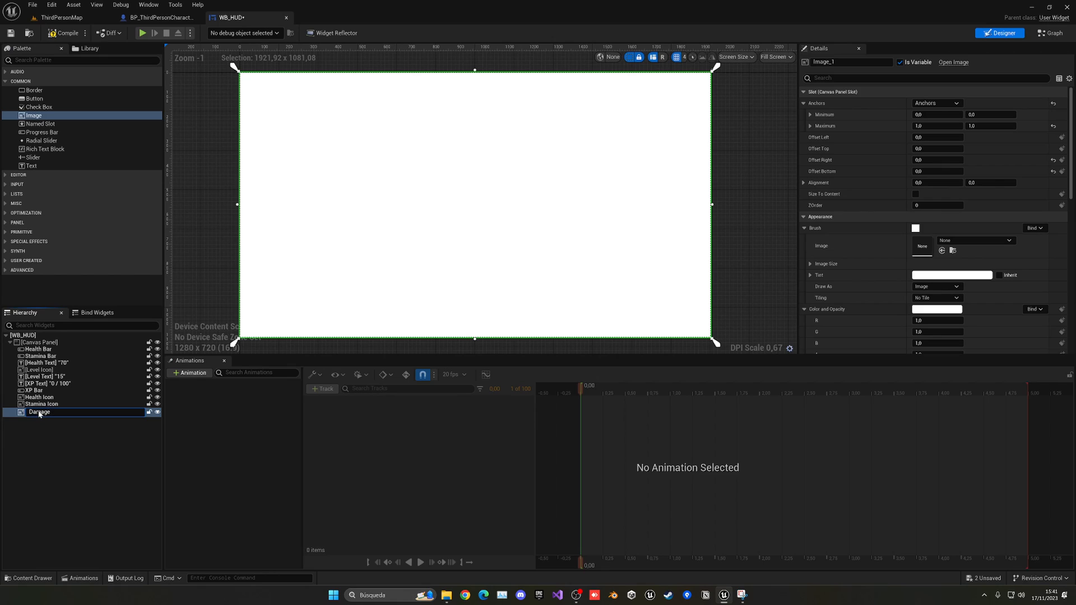
{"action": "double_click", "coordinate": [39, 412]}
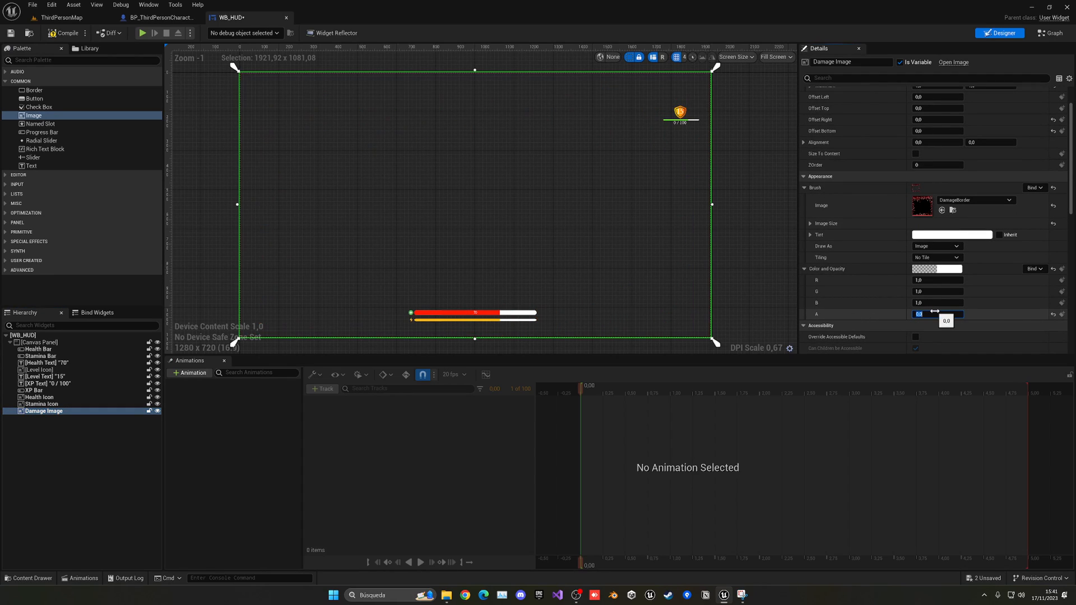
{"action": "left_click", "coordinate": [192, 373]}
{"action": "type", "text": "Damage"}
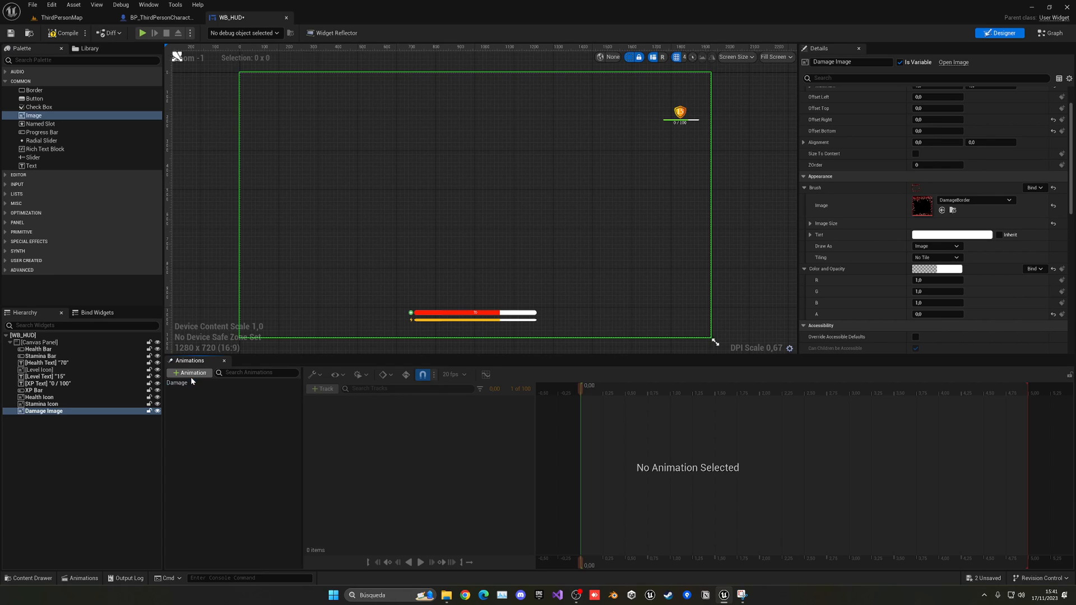
- Select the Damage animation and add Damage Image as its track
{"action": "left_click", "coordinate": [322, 389]}
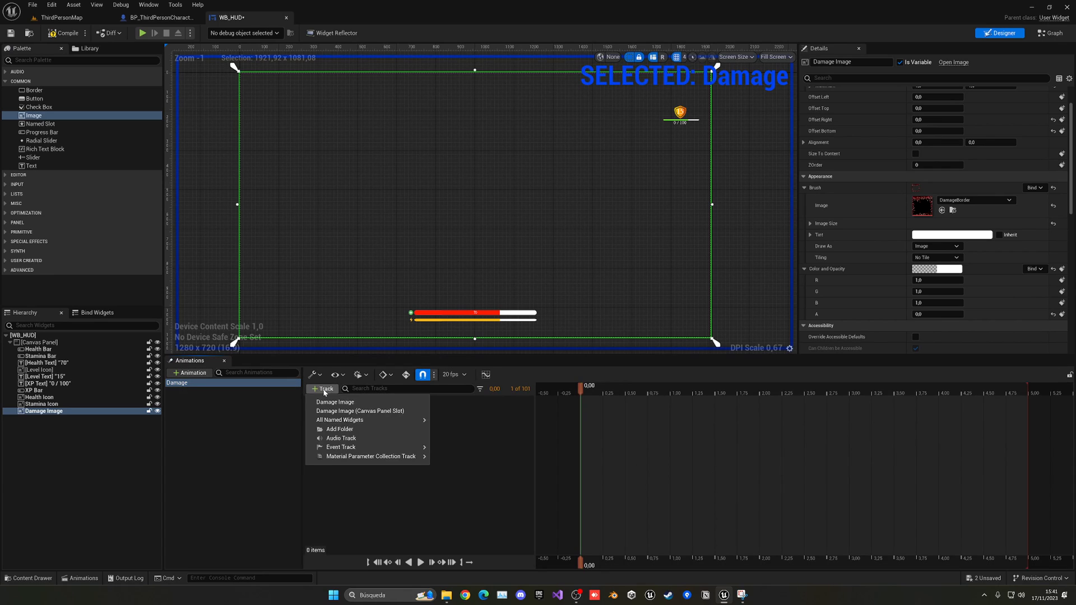
{"action": "left_click", "coordinate": [335, 401]}
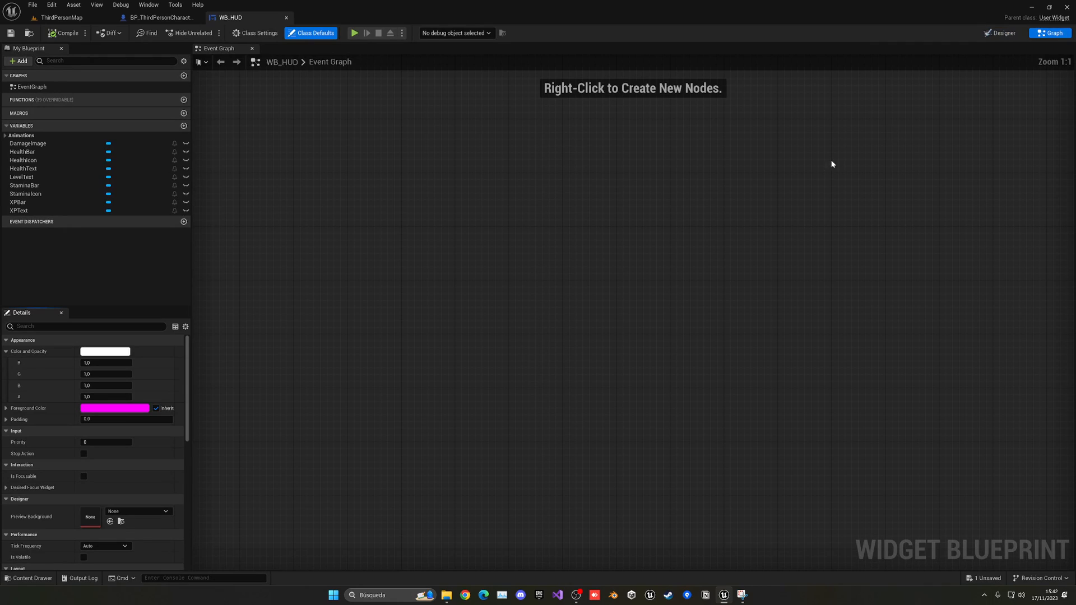
- Create a Play Damage Animation custom event wired to Play Animation on the Damage reference
{"action": "type", "text": "cust"}
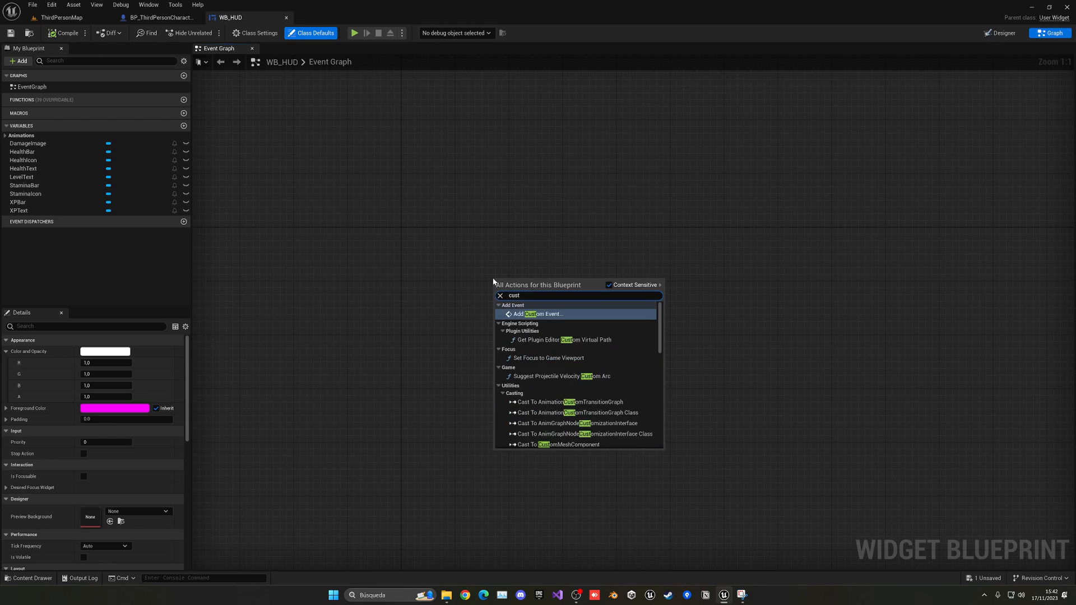
{"action": "left_click", "coordinate": [538, 314]}
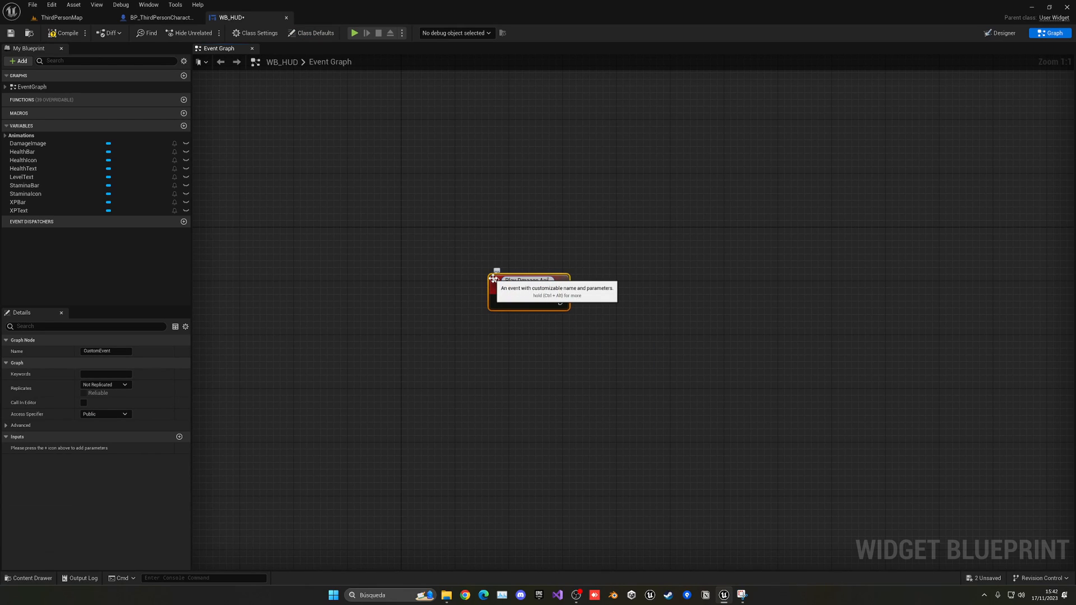
{"action": "type", "text": "Play Dmaage Animation"}
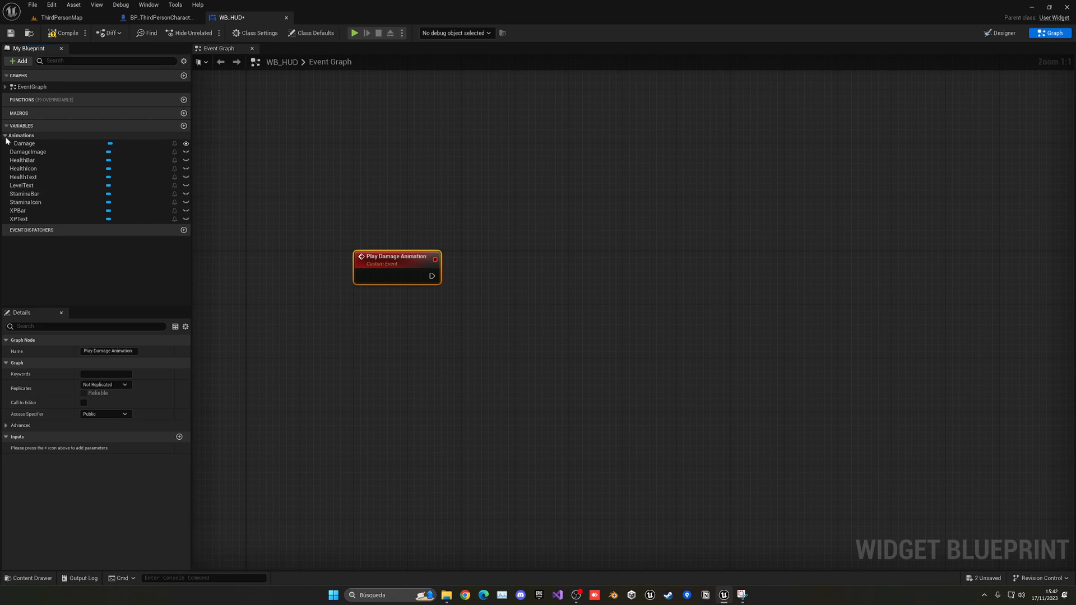
{"action": "left_click", "coordinate": [25, 144]}
{"action": "type", "text": "play anim"}
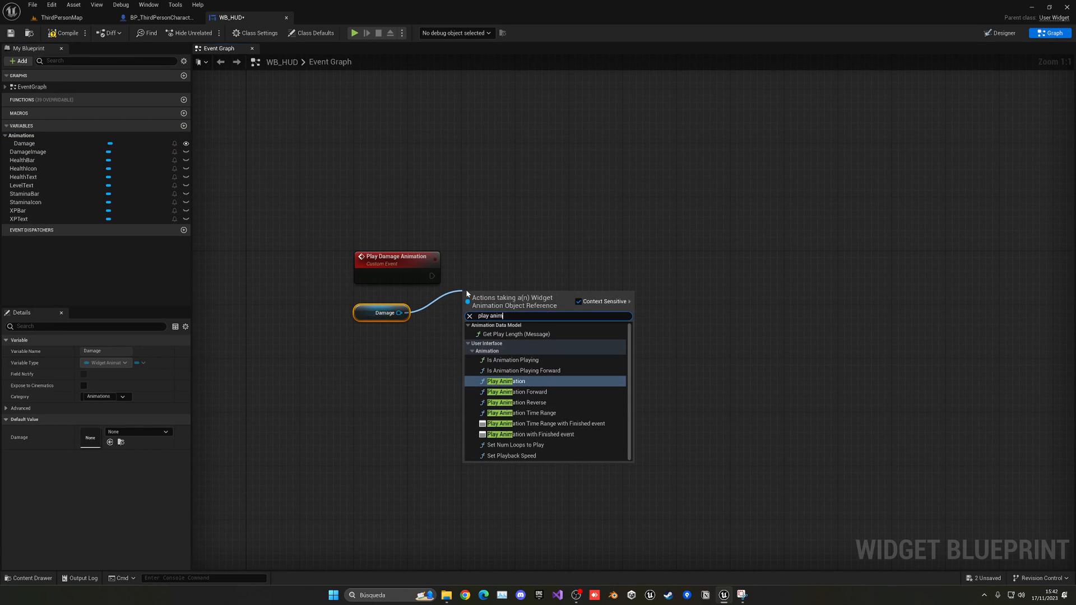
{"action": "left_click", "coordinate": [507, 381]}
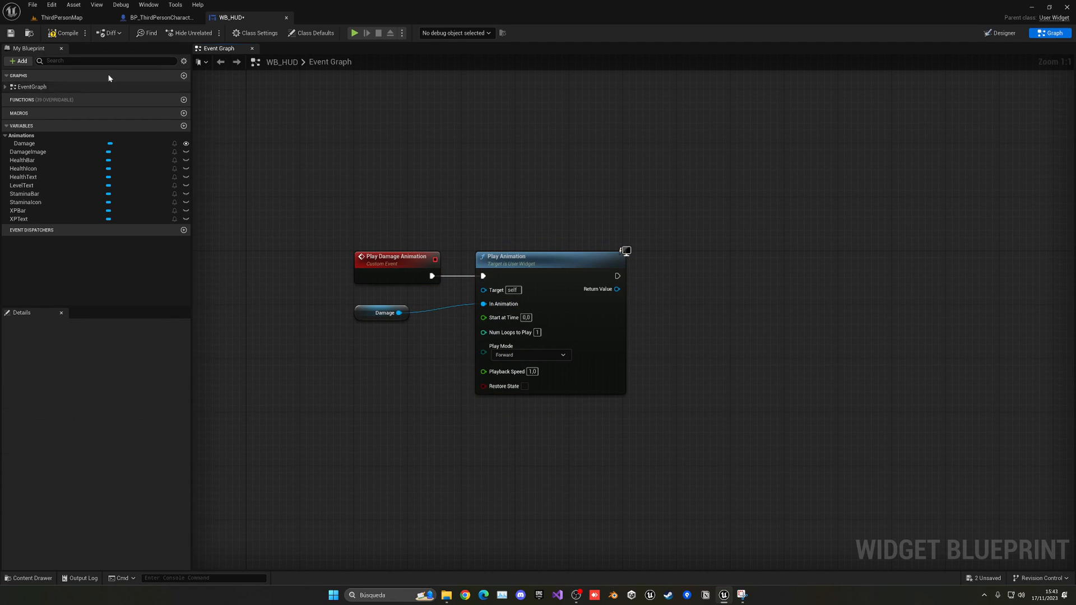
{"action": "left_click", "coordinate": [159, 17]}
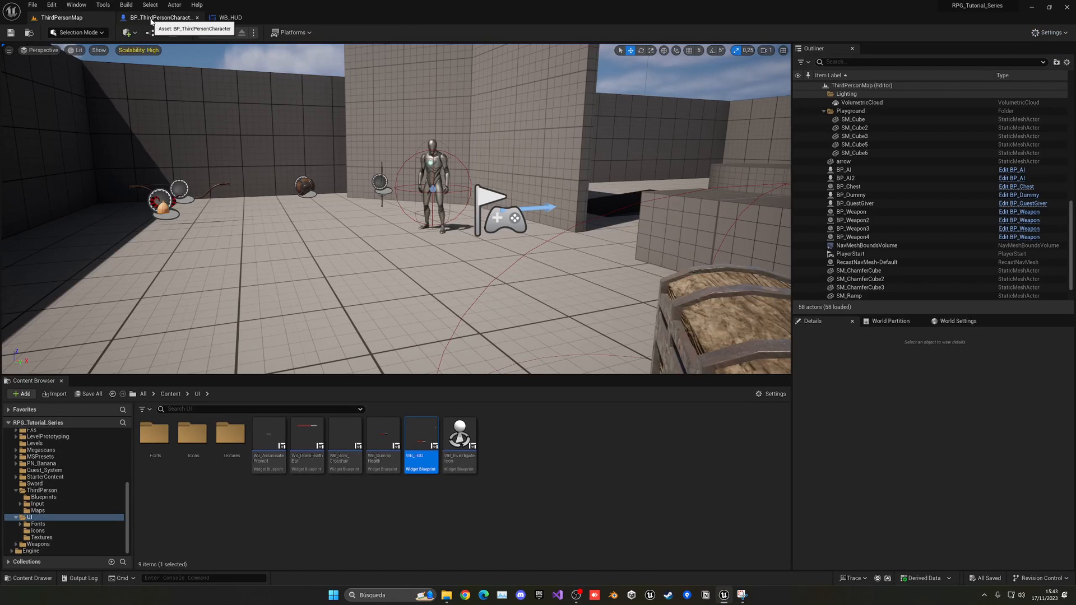
- From HUD Widget, call Play Damage Animation wired after Launch Character's exec output
{"action": "left_click", "coordinate": [161, 17]}
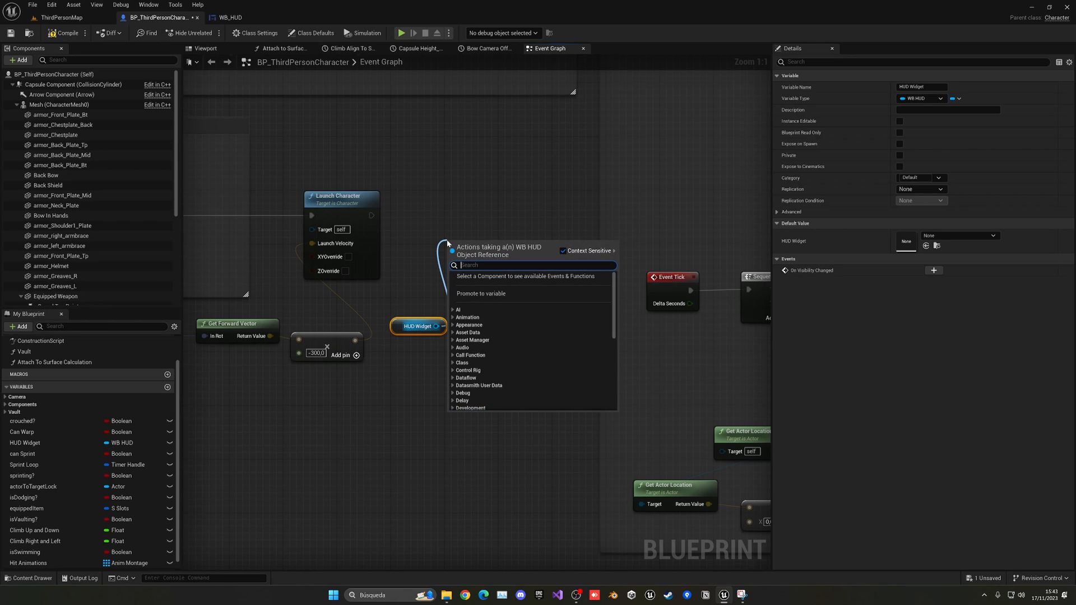
{"action": "type", "text": "play an"}
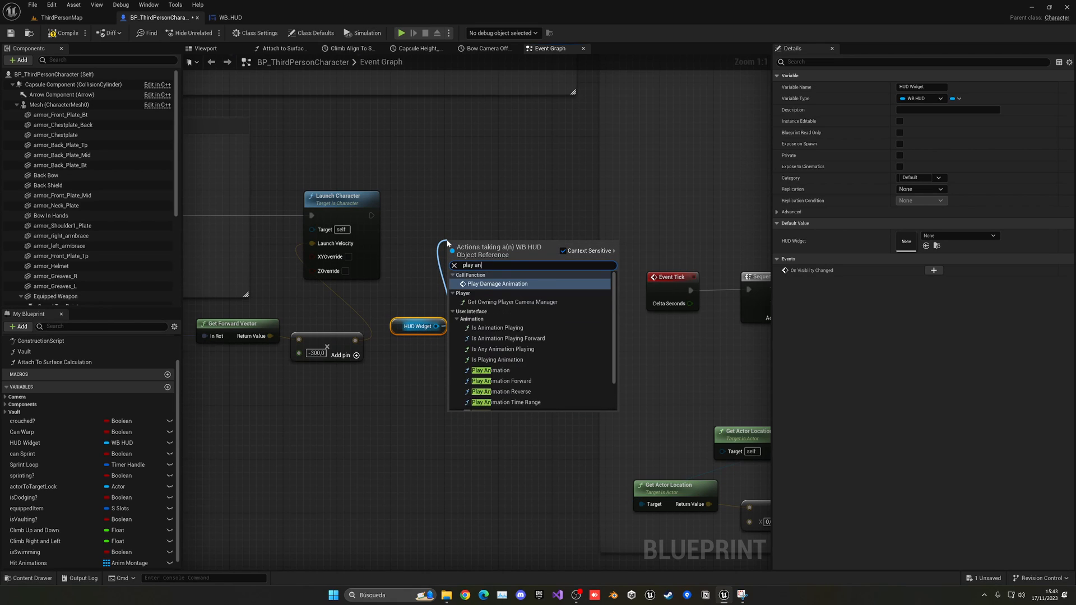
{"action": "left_click", "coordinate": [495, 284]}
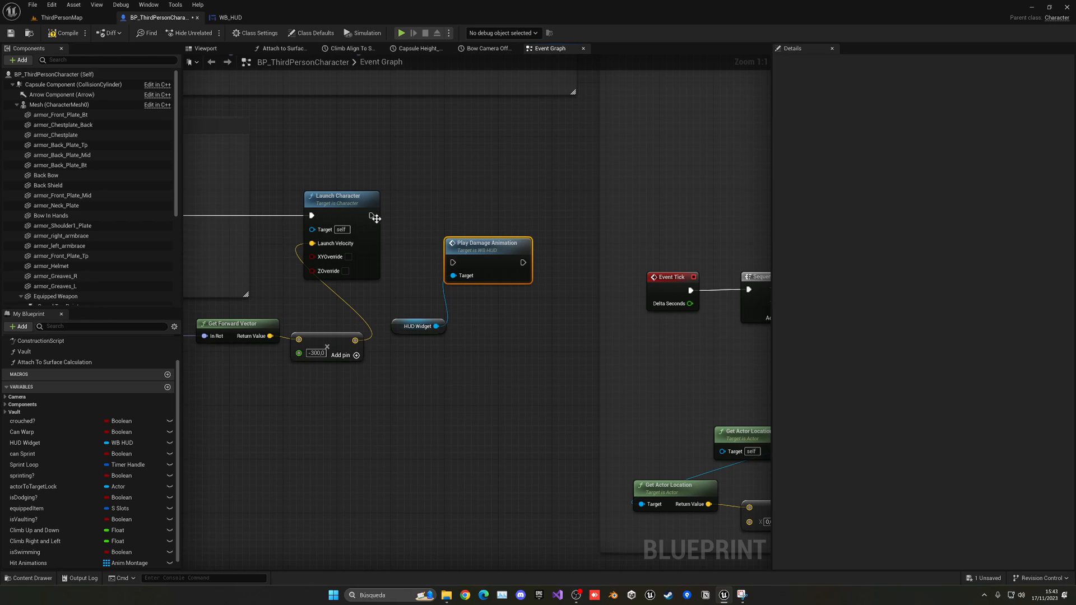
{"action": "left_click_drag", "start_coordinate": [487, 243], "coordinate": [474, 196]}
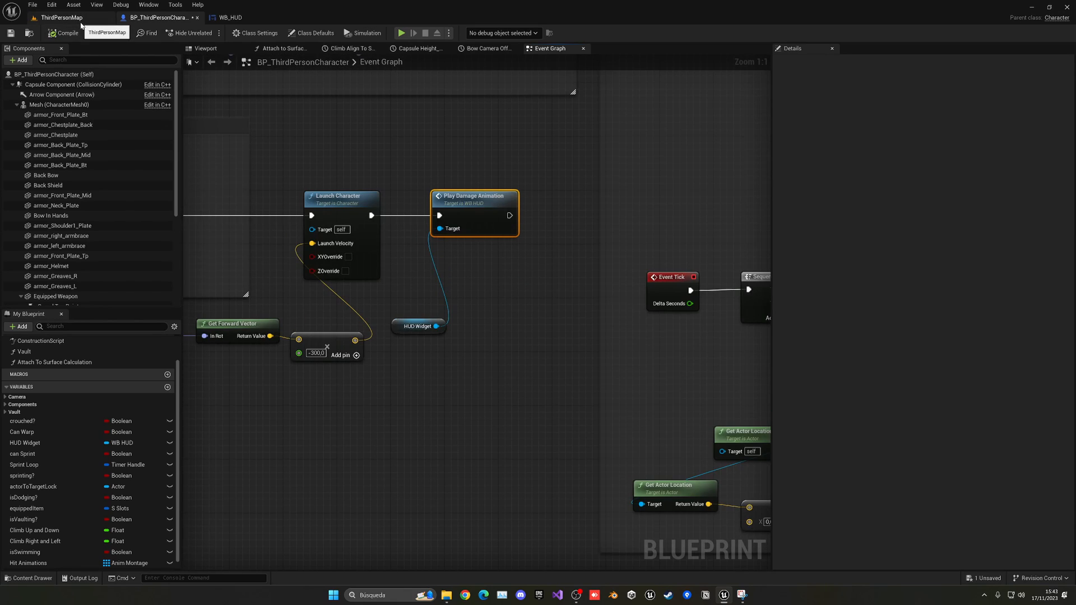
{"action": "left_click", "coordinate": [62, 17]}
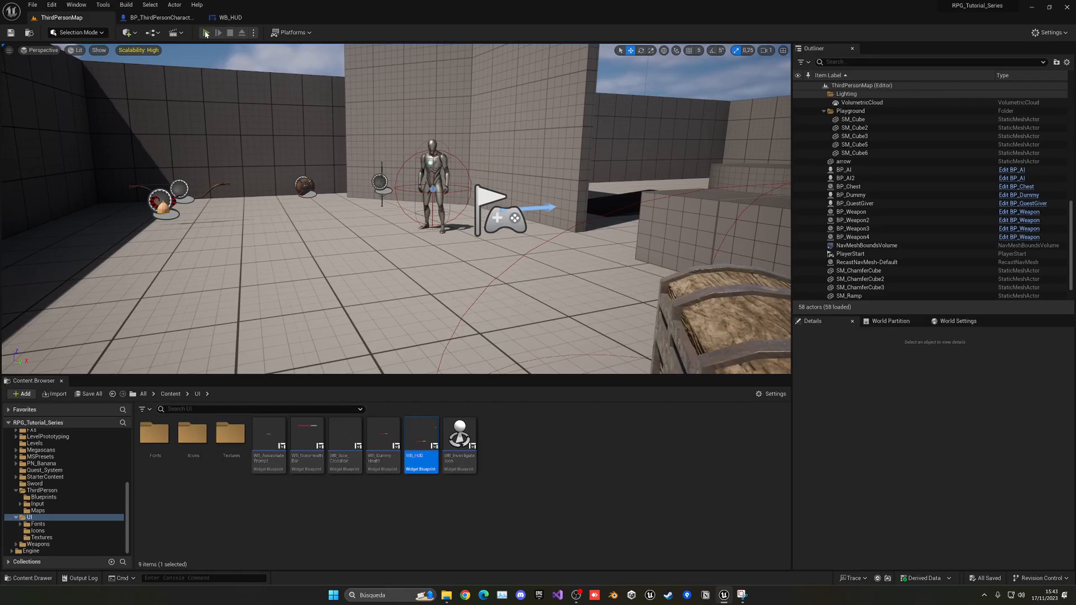
- Play the level to see the damage border, stop, and return to the character blueprint
{"action": "left_click", "coordinate": [204, 33]}
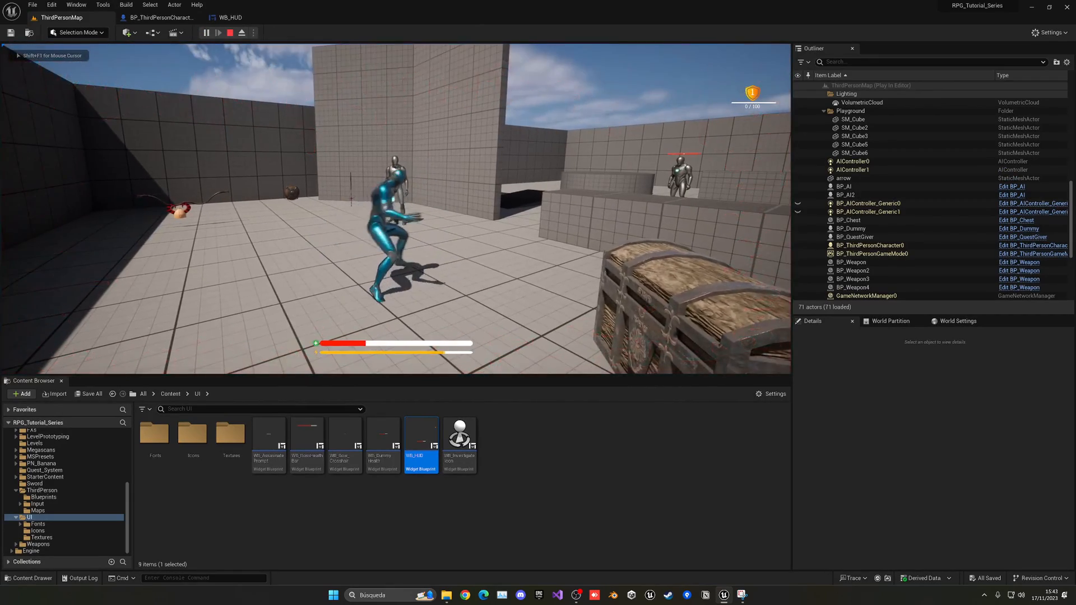
{"action": "left_click", "coordinate": [230, 33]}
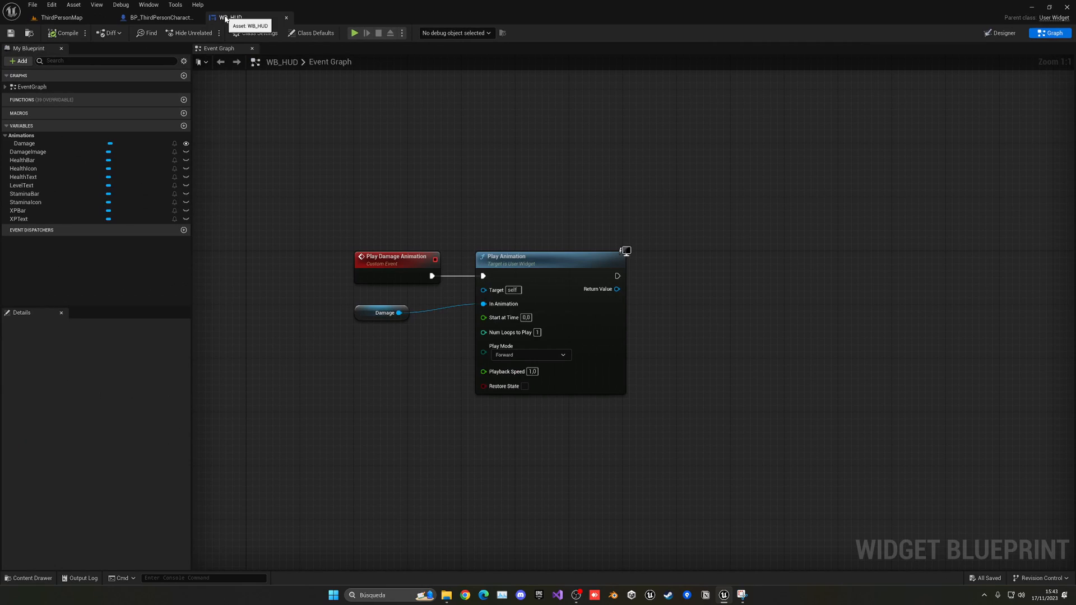
{"action": "left_click", "coordinate": [159, 17]}
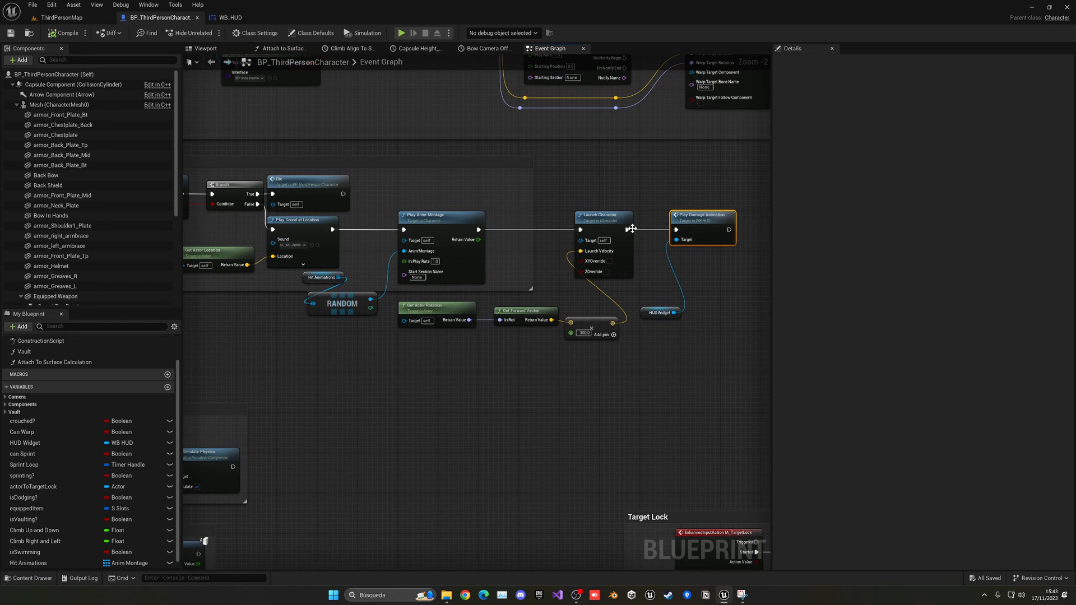
{"action": "mouse_move", "coordinate": [364, 243]}
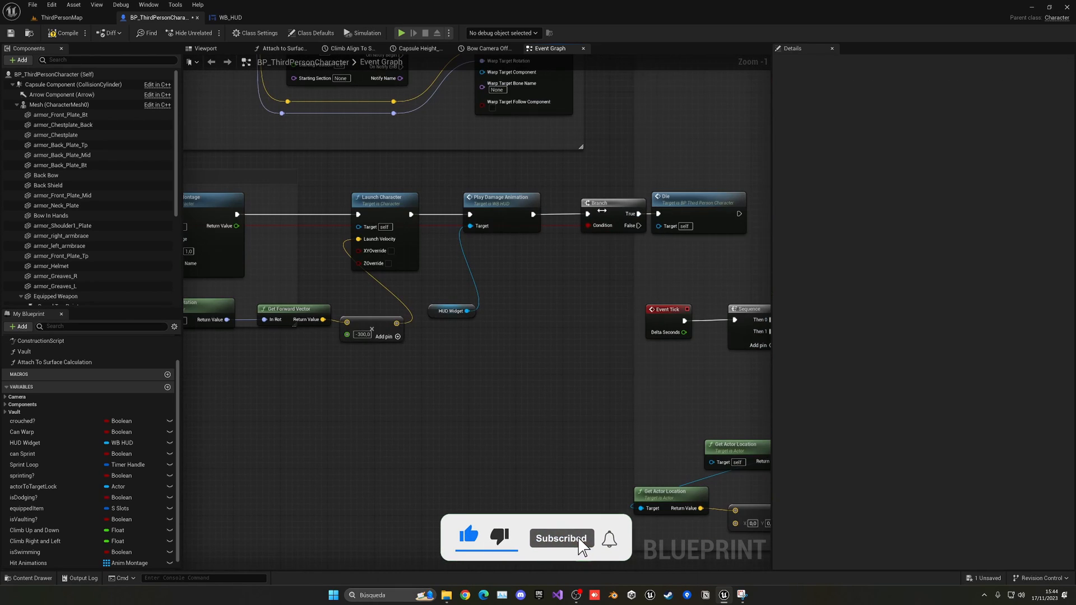
- Return from the Apply Damage graph to the ThirdPersonMap level tab
{"action": "scroll", "scroll_direction": "down", "scroll_amount": 3}
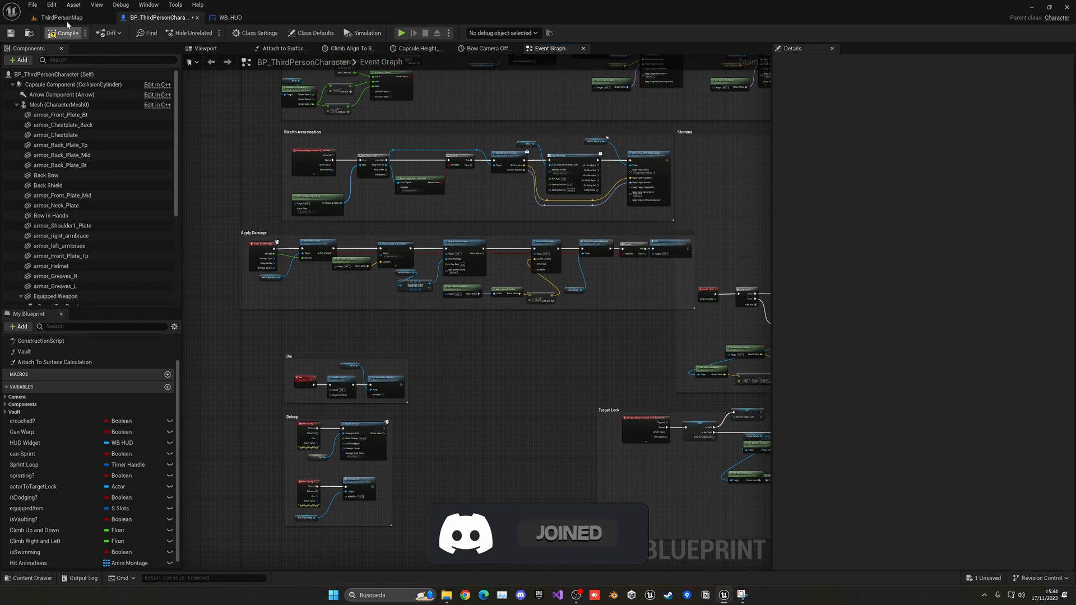
{"action": "left_click", "coordinate": [62, 18]}
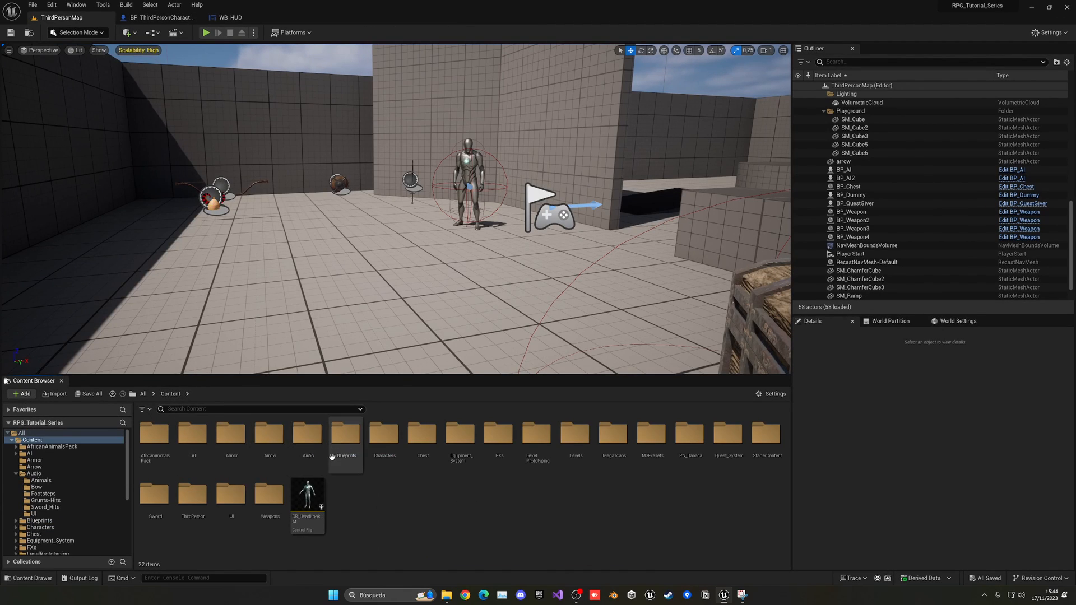
- Place BP_Animal_Elephant from Content/Blueprints/Animals into the level
{"action": "double_click", "coordinate": [345, 436]}
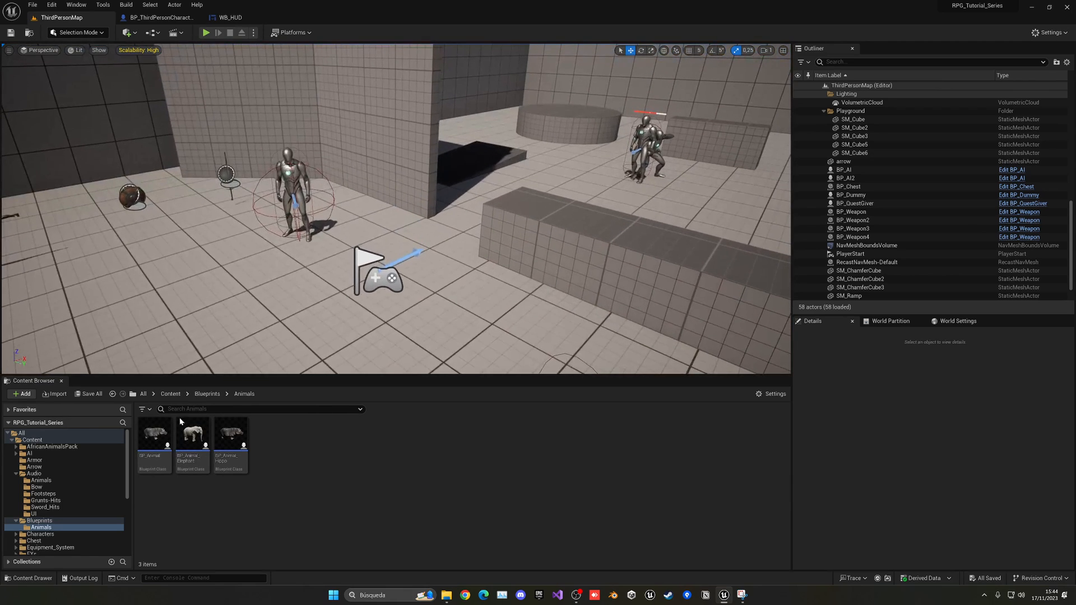
{"action": "left_click", "coordinate": [190, 443]}
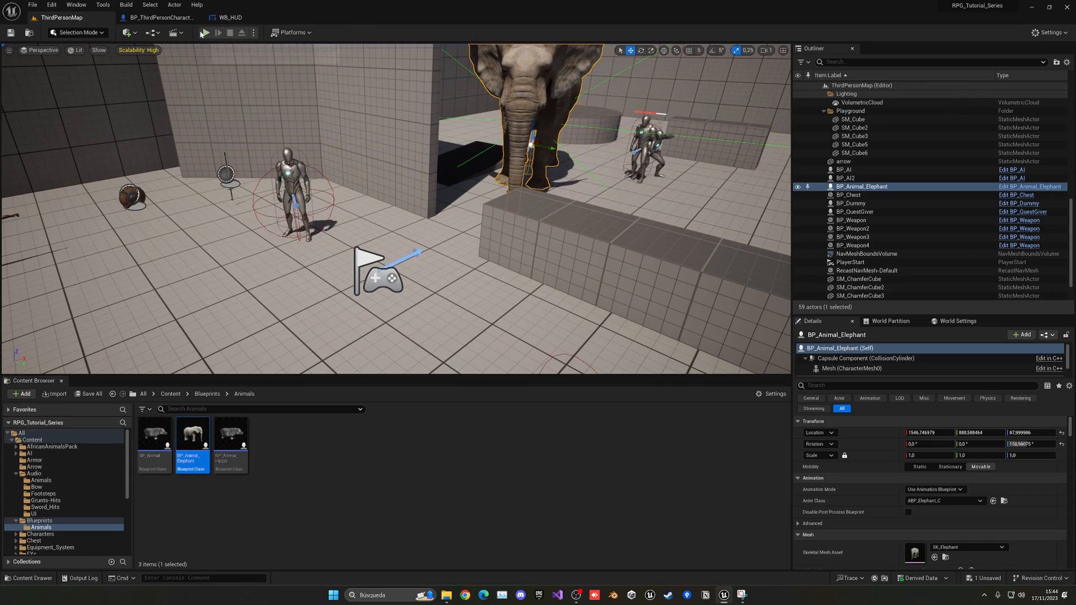
- Play-test getting hit by the elephant, stop, and select the elephant actor
{"action": "left_click", "coordinate": [208, 33]}
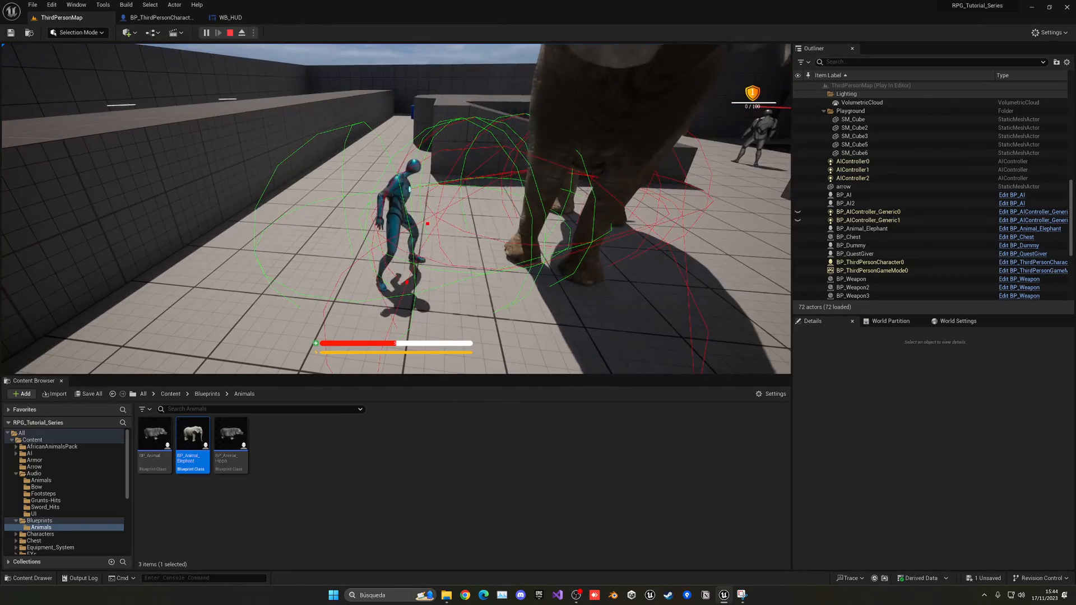
{"action": "left_click", "coordinate": [221, 33]}
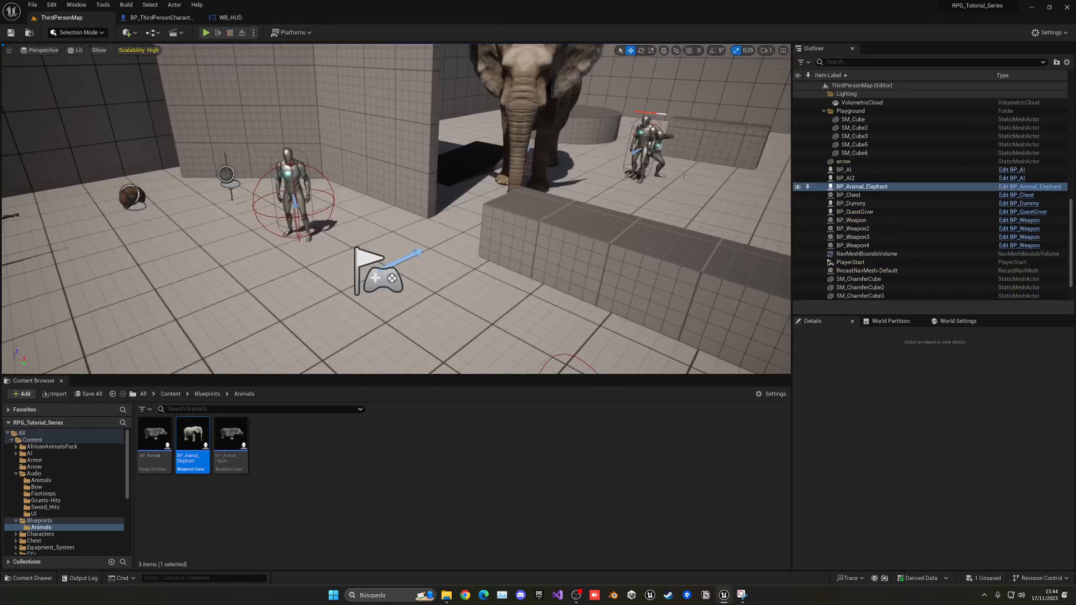
{"action": "left_click", "coordinate": [296, 137]}
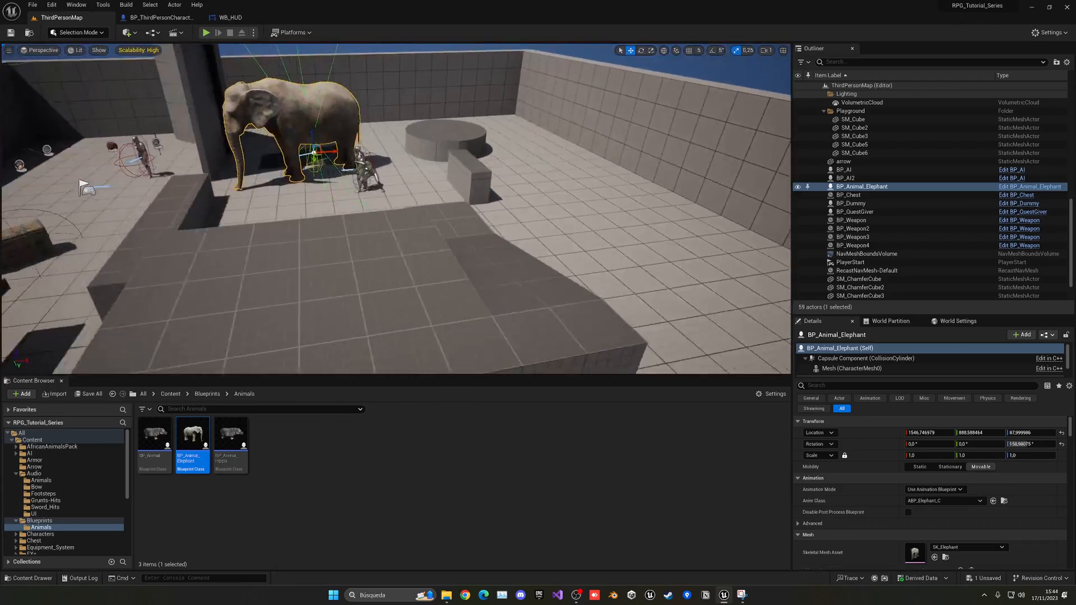